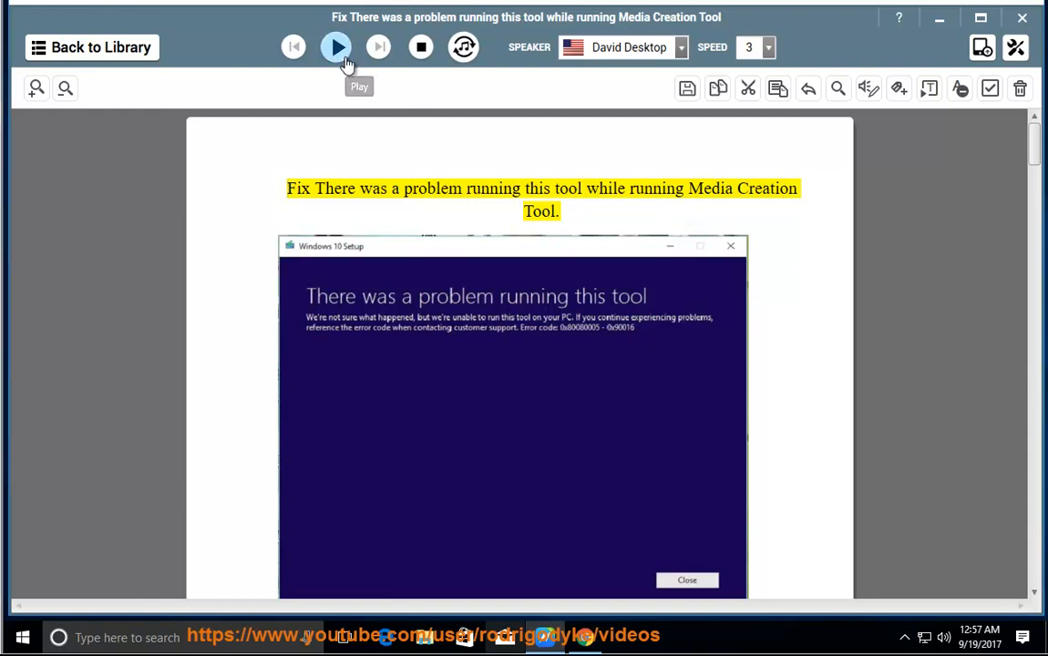
# Step: Begin reading the guide's title and Solution 1 introduction aloud, following the text down the page
pyautogui.click(335, 47)
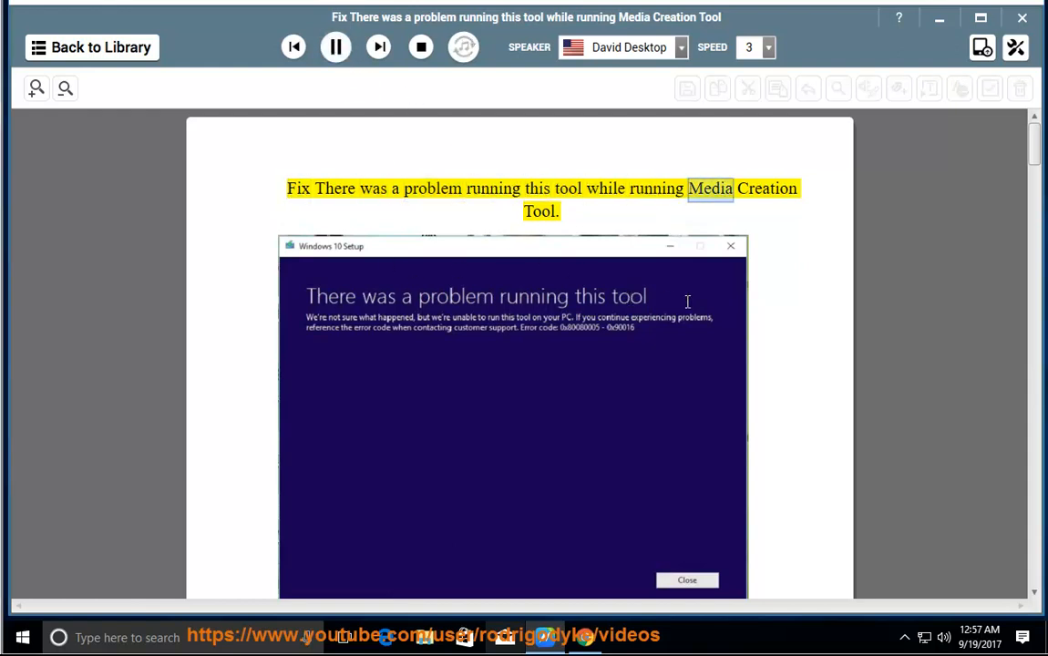
pyautogui.scroll(-3)
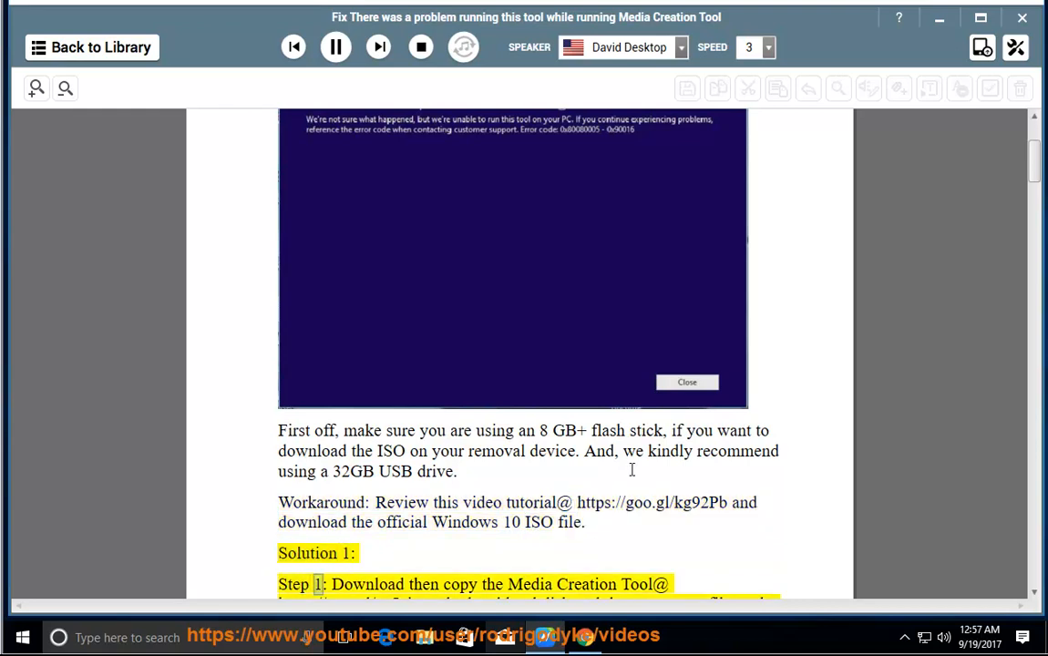
pyautogui.scroll(-3)
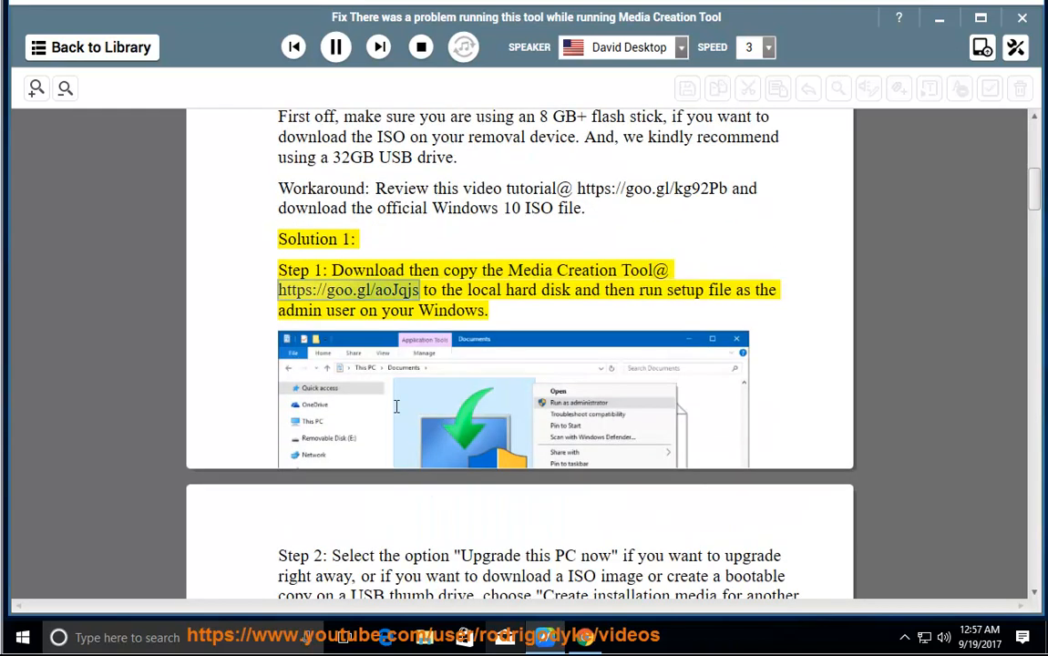
pyautogui.moveTo(387, 430)
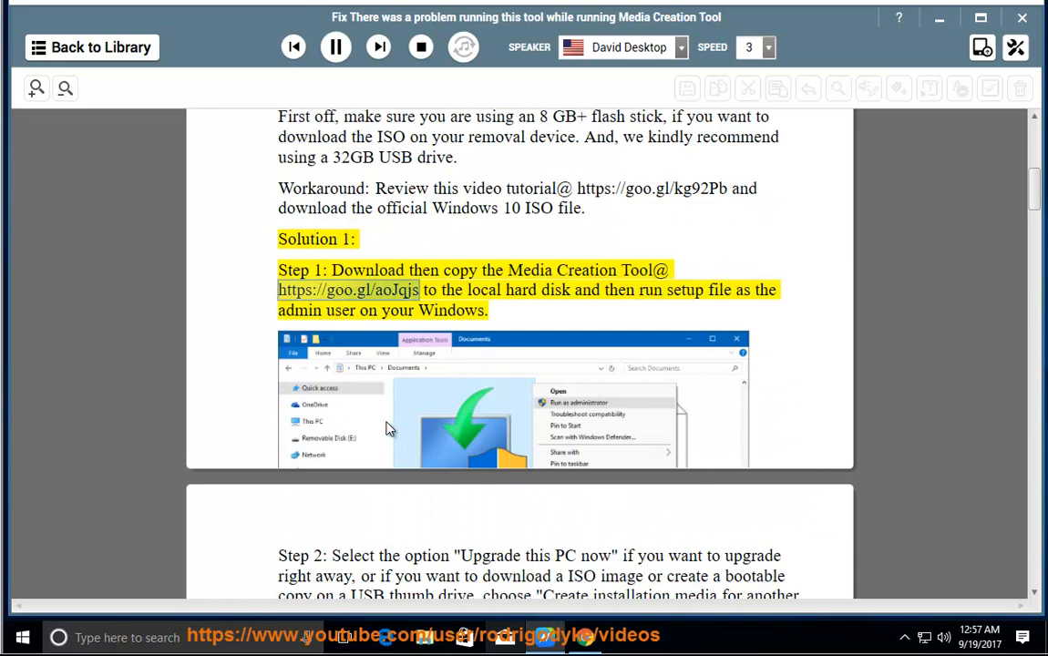
# Step: Continue the narration from selected lines through Step 1 into Step 2
pyautogui.doubleClick(554, 289)
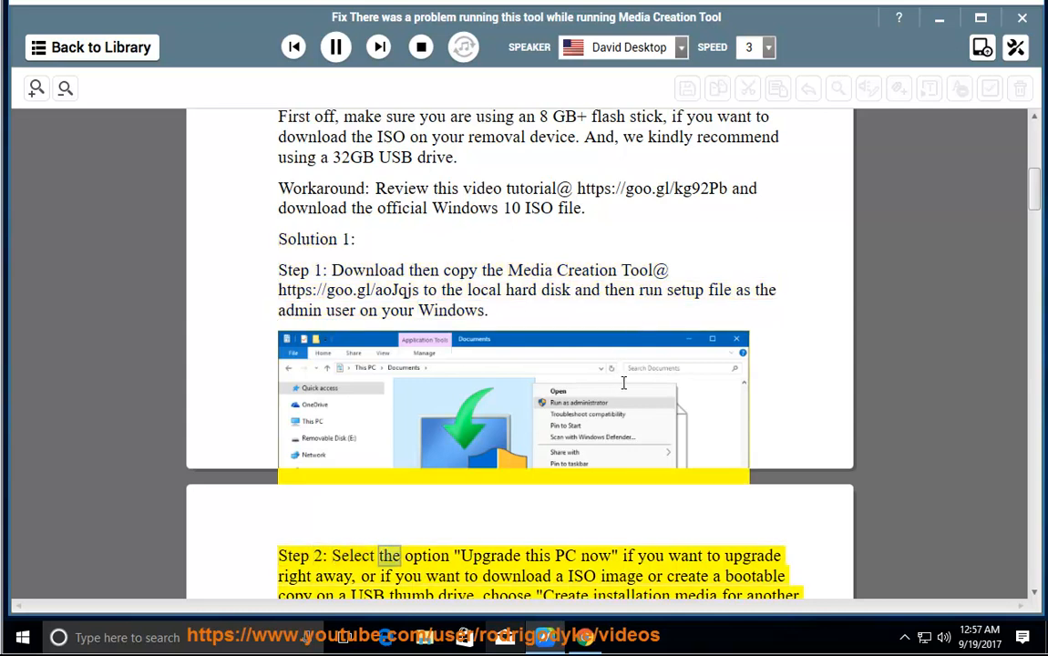
pyautogui.scroll(-3)
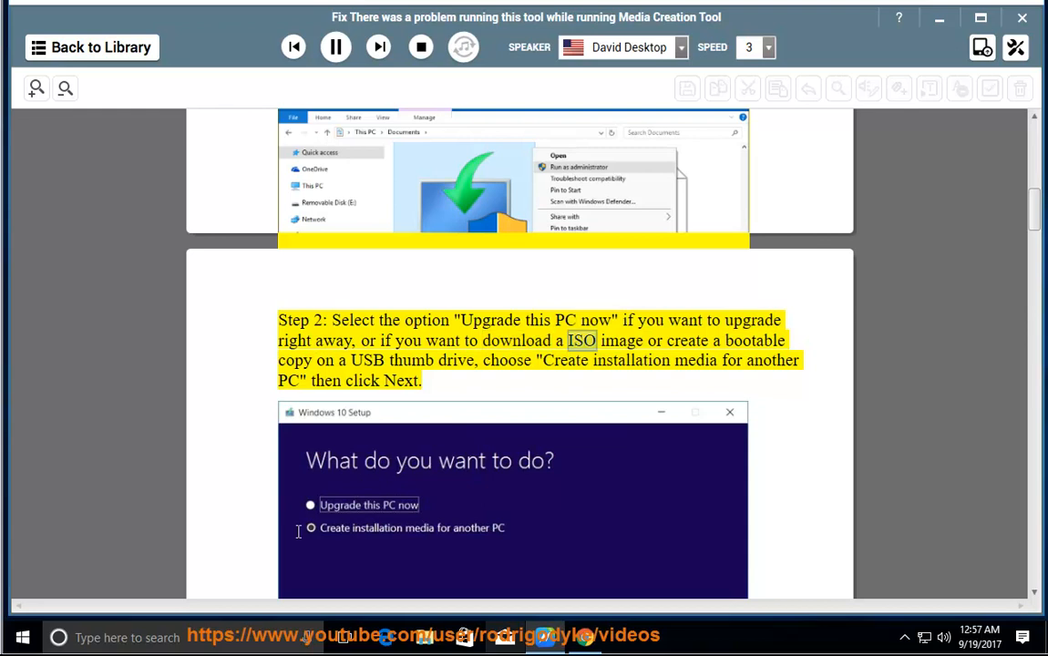
pyautogui.doubleClick(455, 361)
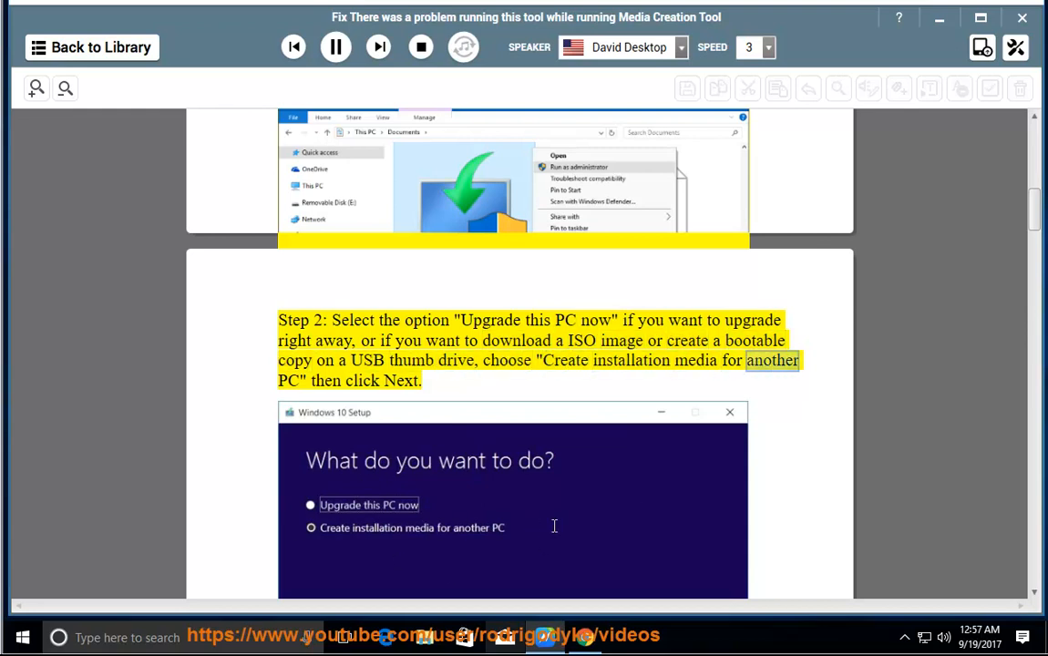
pyautogui.scroll(-3)
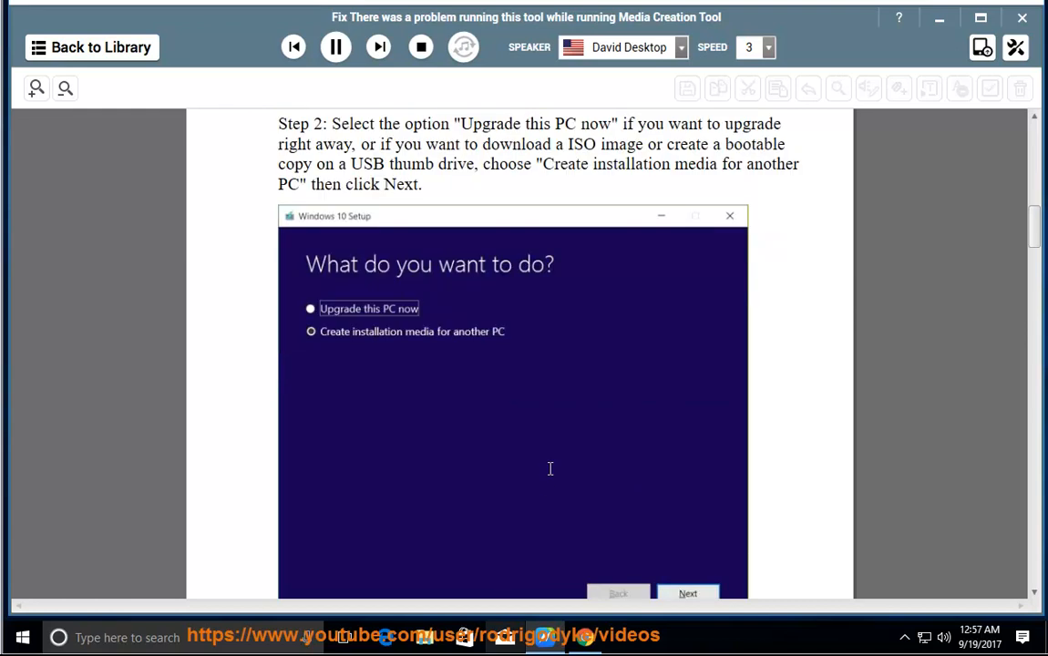
# Step: Follow the narration down the page past Step 2 into Step 3's ipconfig commands
pyautogui.scroll(-3)
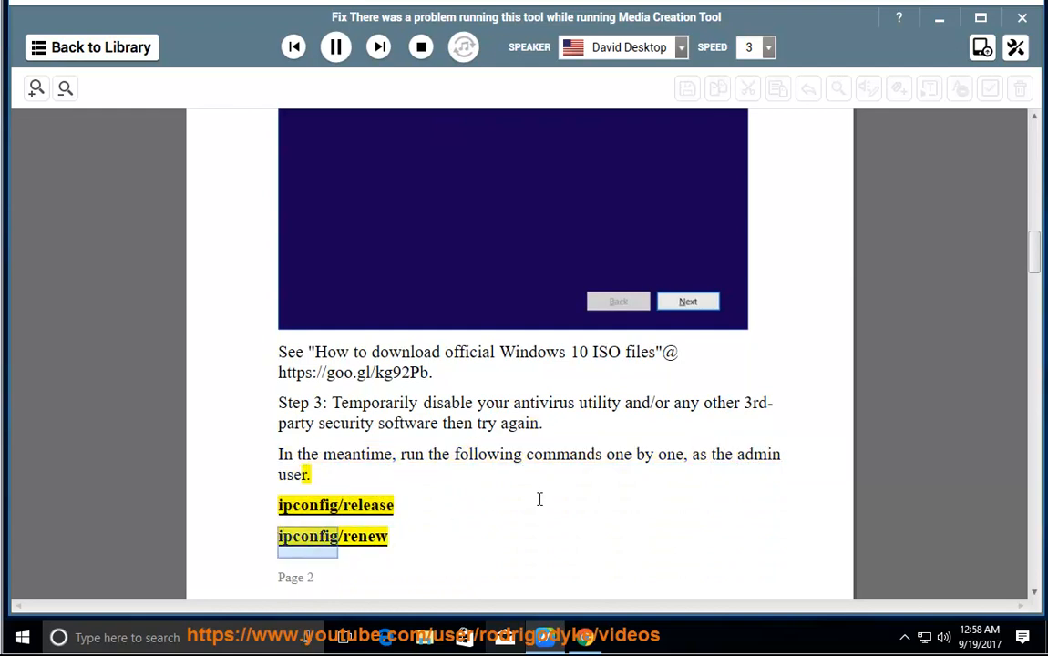
pyautogui.scroll(-3)
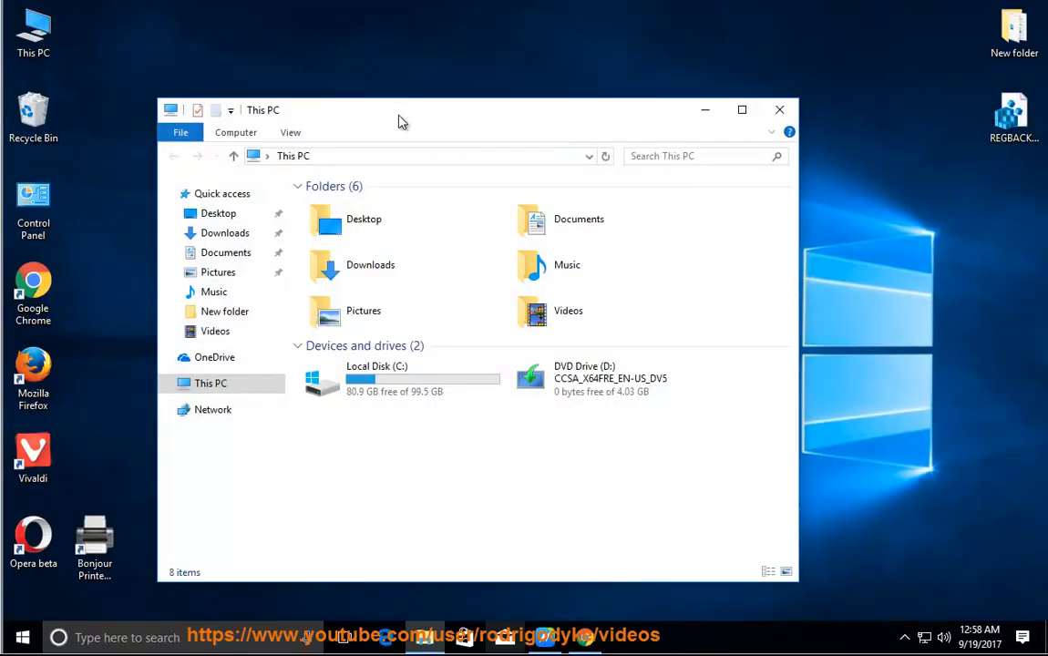
# Step: Navigate File Explorer to the %temp% folder named in Step 4
pyautogui.write('%temp%')
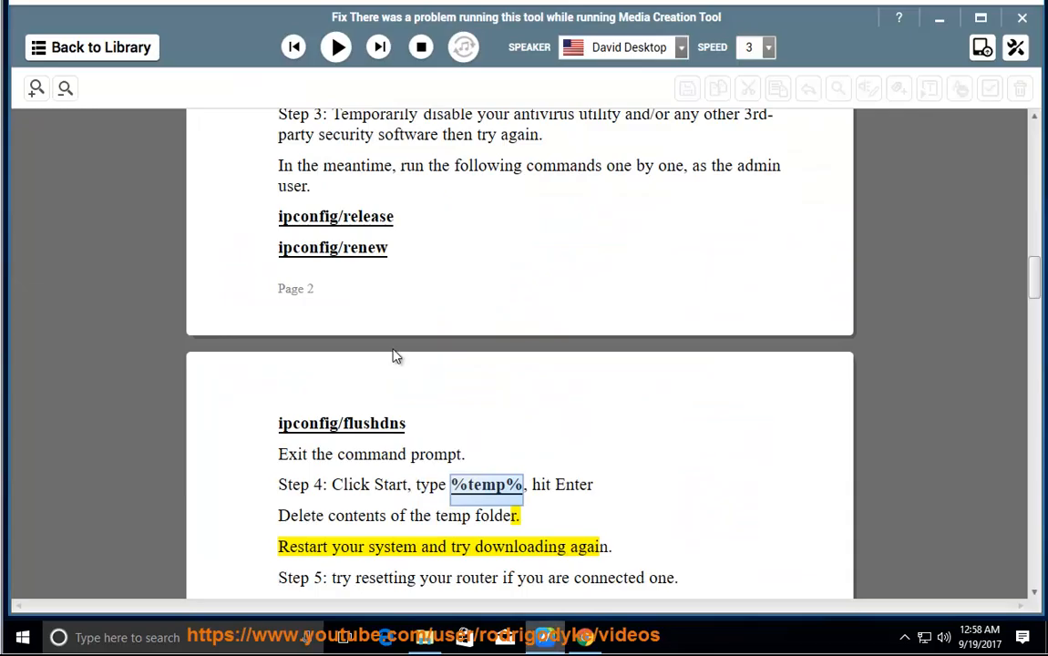
# Step: Resume narration and follow Steps 5 to 7 through the net commands
pyautogui.click(336, 48)
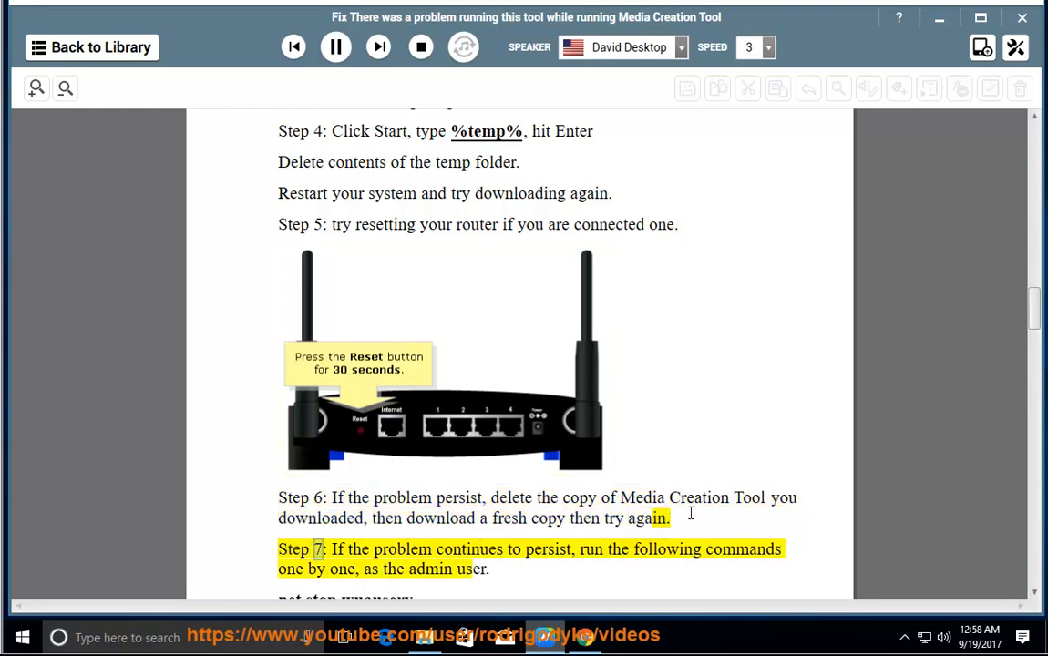
pyautogui.scroll(-3)
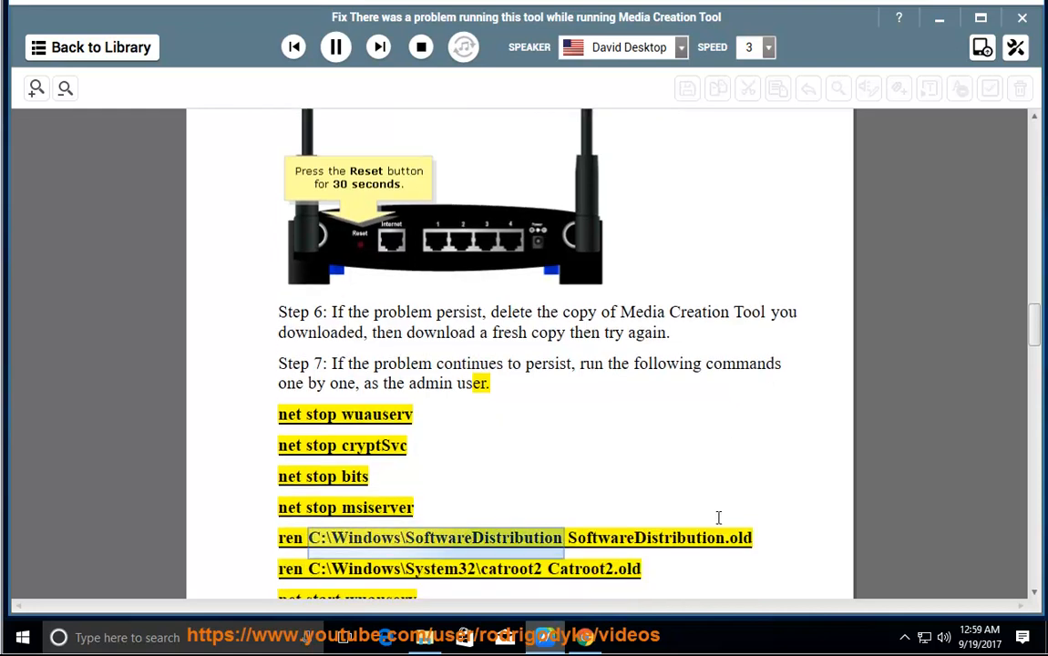
pyautogui.scroll(-3)
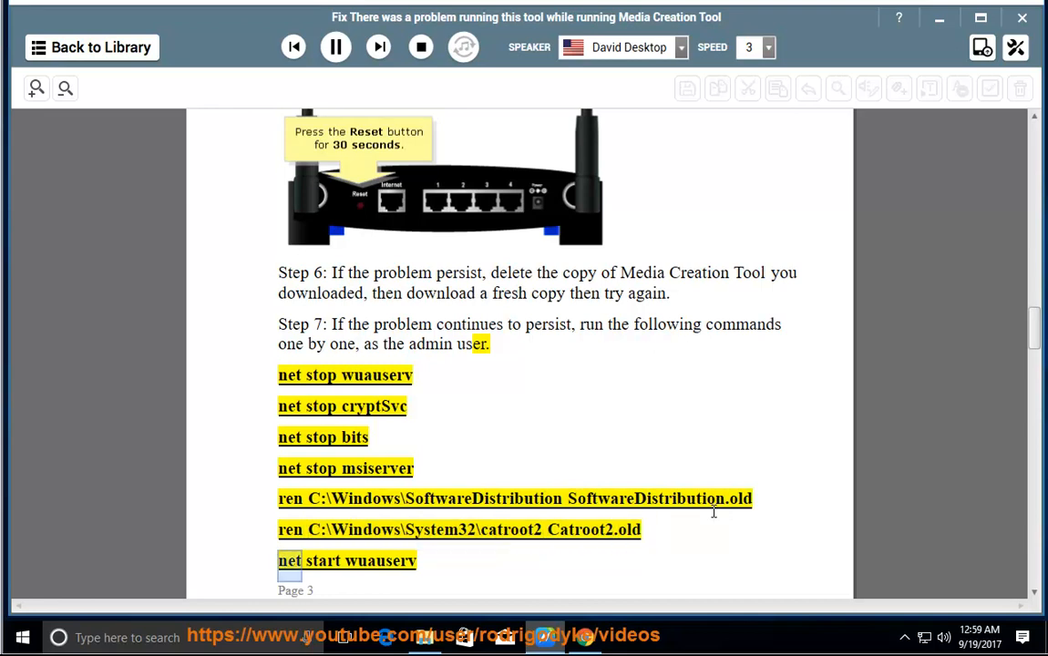
pyautogui.scroll(-3)
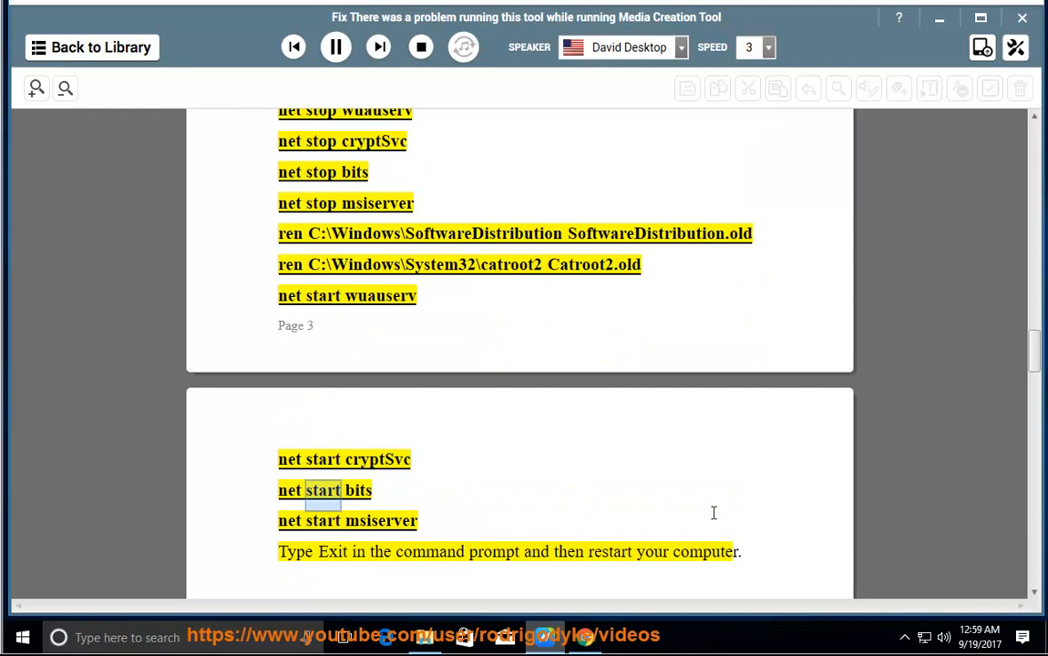
# Step: Jump narration to the 'restart your computer' line and pause playback there
pyautogui.doubleClick(429, 551)
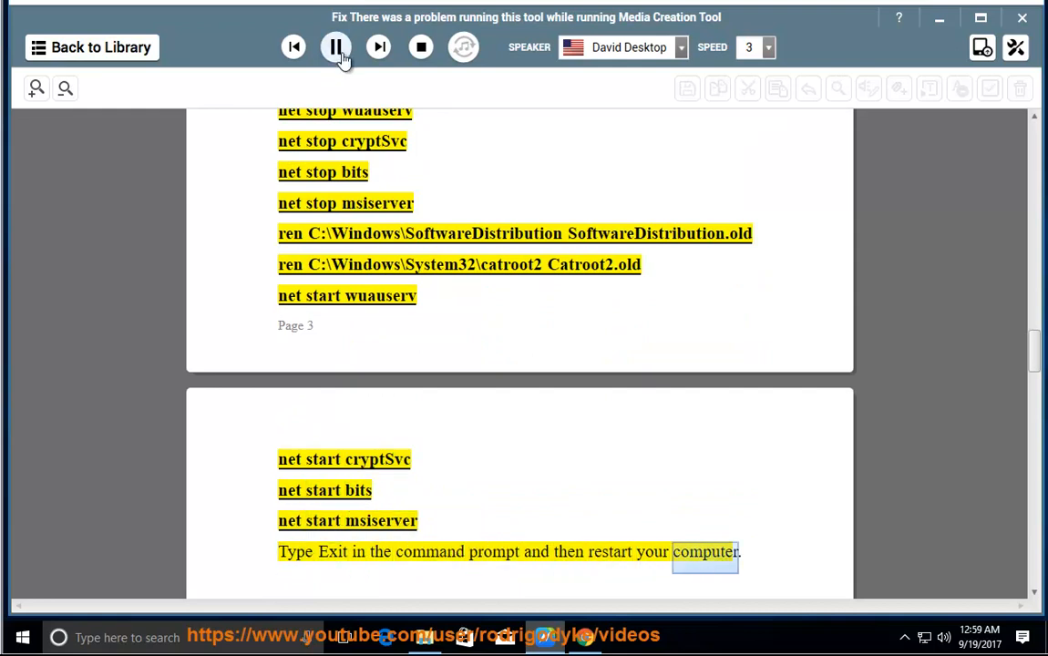
pyautogui.click(335, 47)
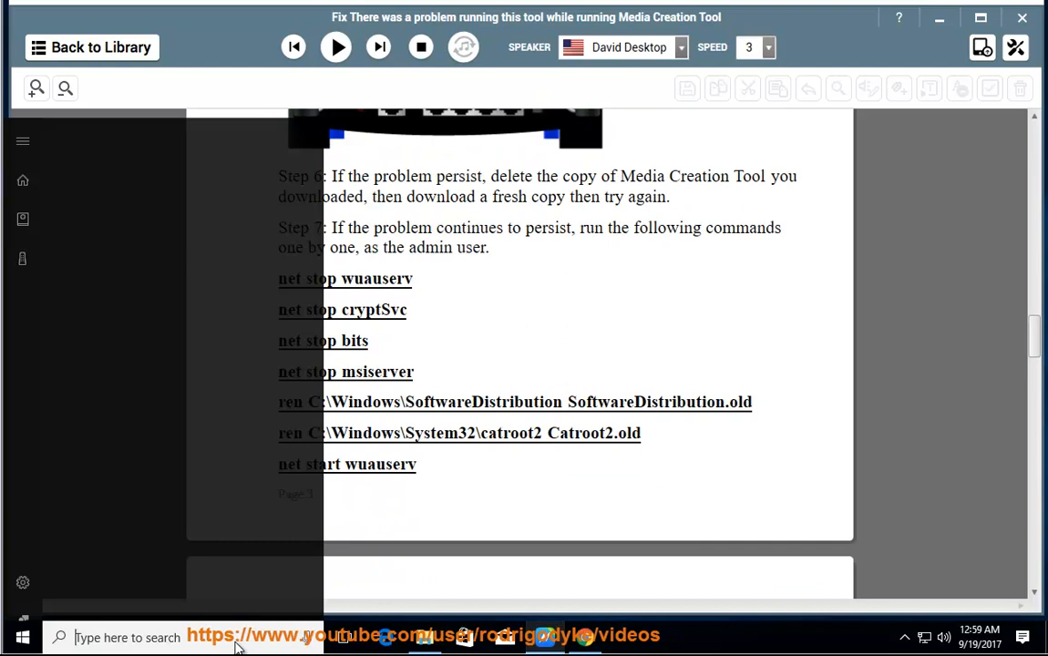
# Step: Launch Command Prompt from a Start search for cmd and approve the administrator prompt
pyautogui.write('cmd')
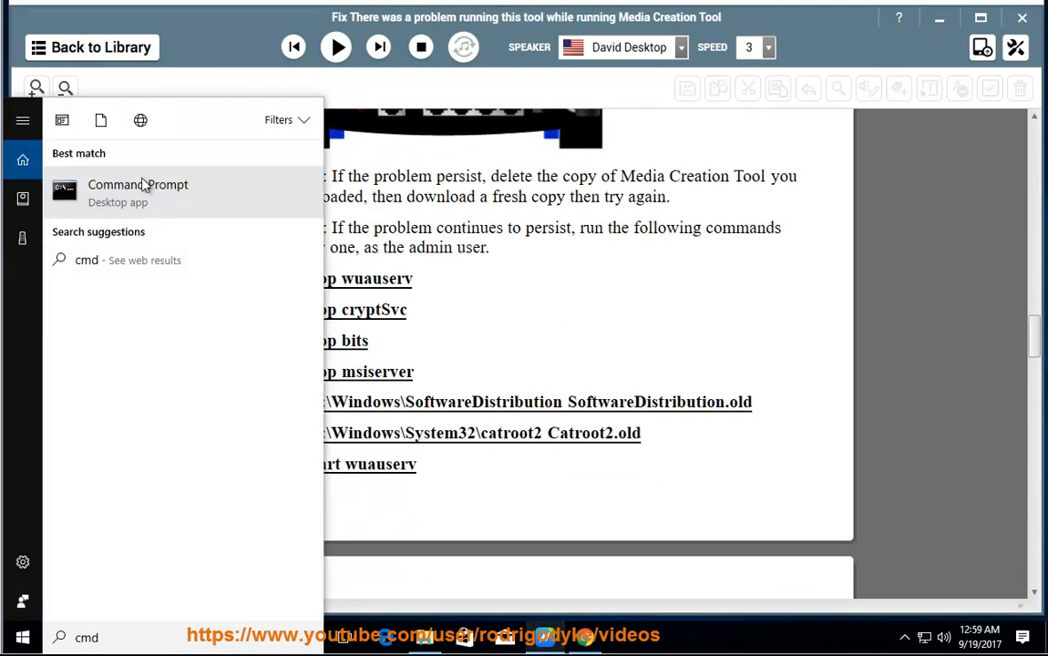
pyautogui.click(138, 192)
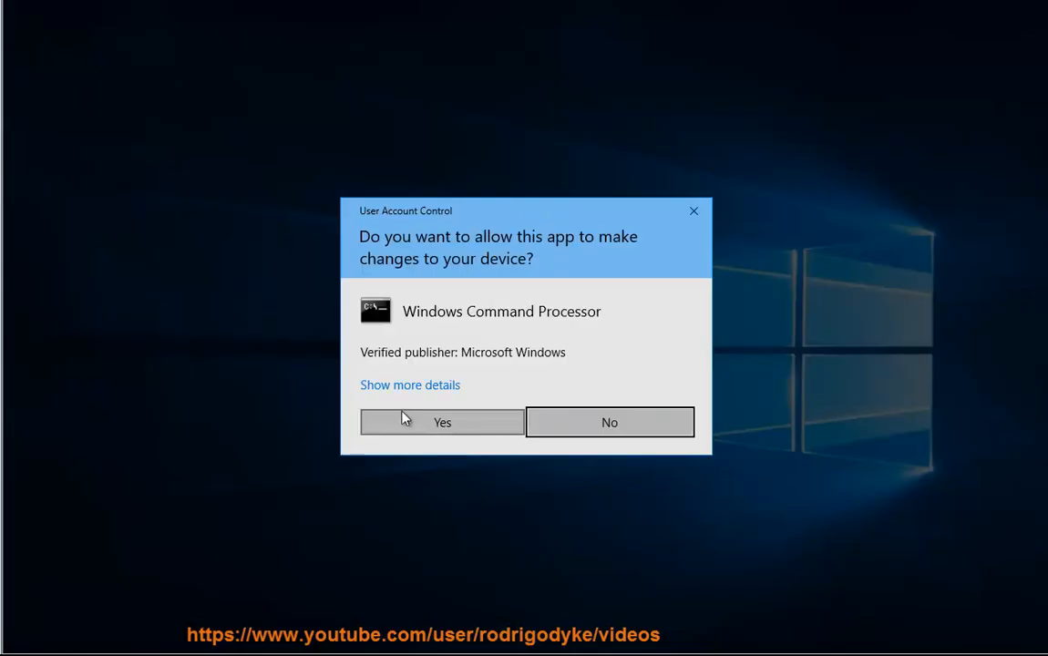
pyautogui.click(441, 422)
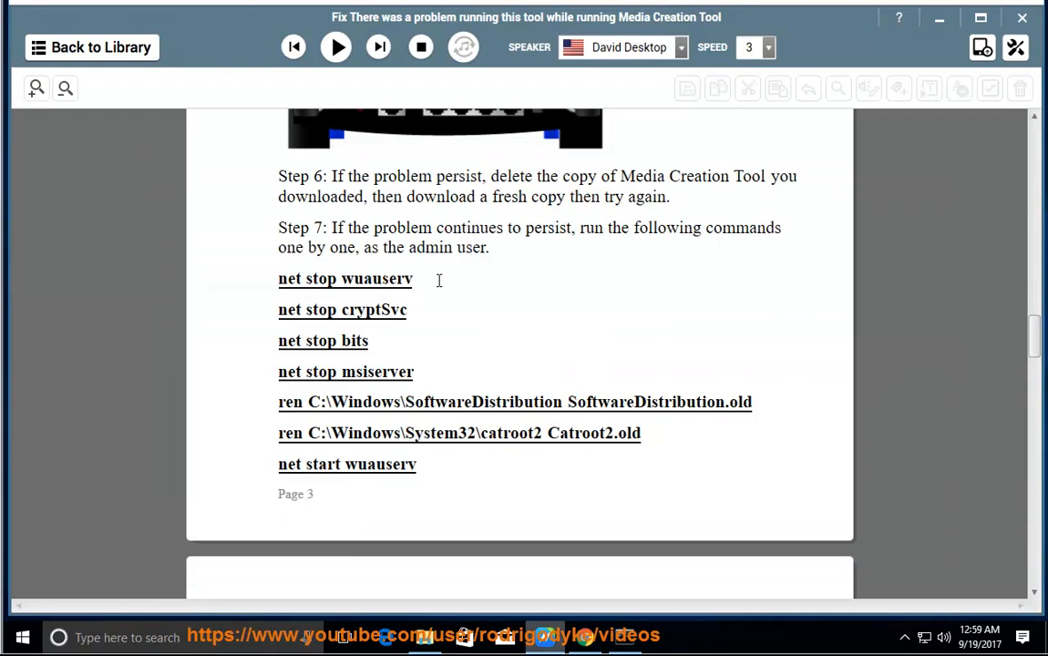
# Step: Select a stop command in the guide's list, then reopen and dismiss the Start menu
pyautogui.doubleClick(322, 341)
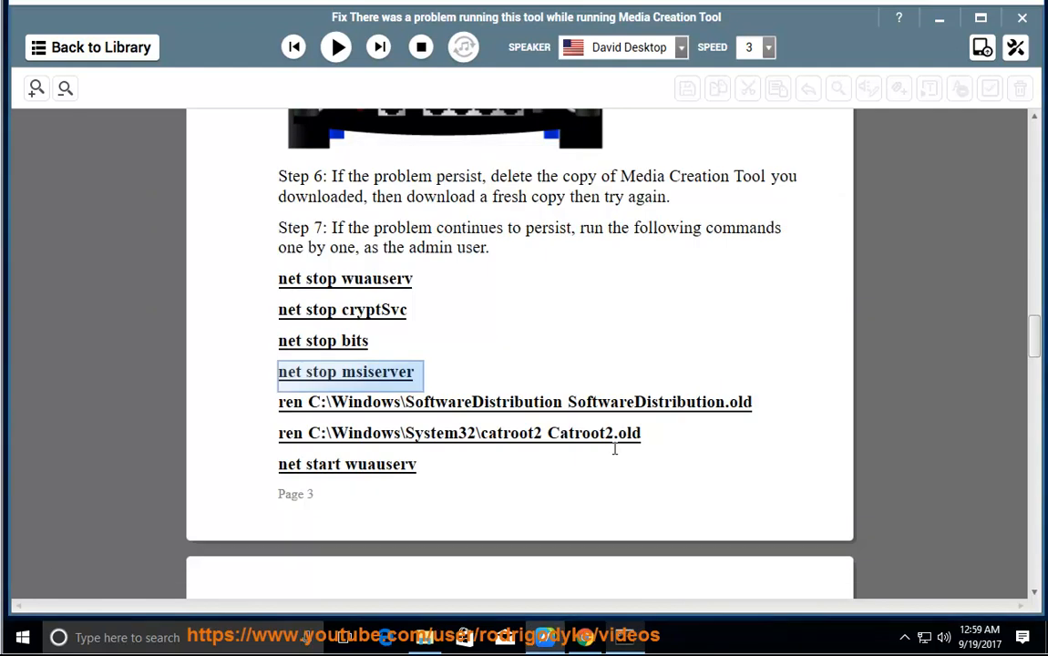
pyautogui.scroll(-3)
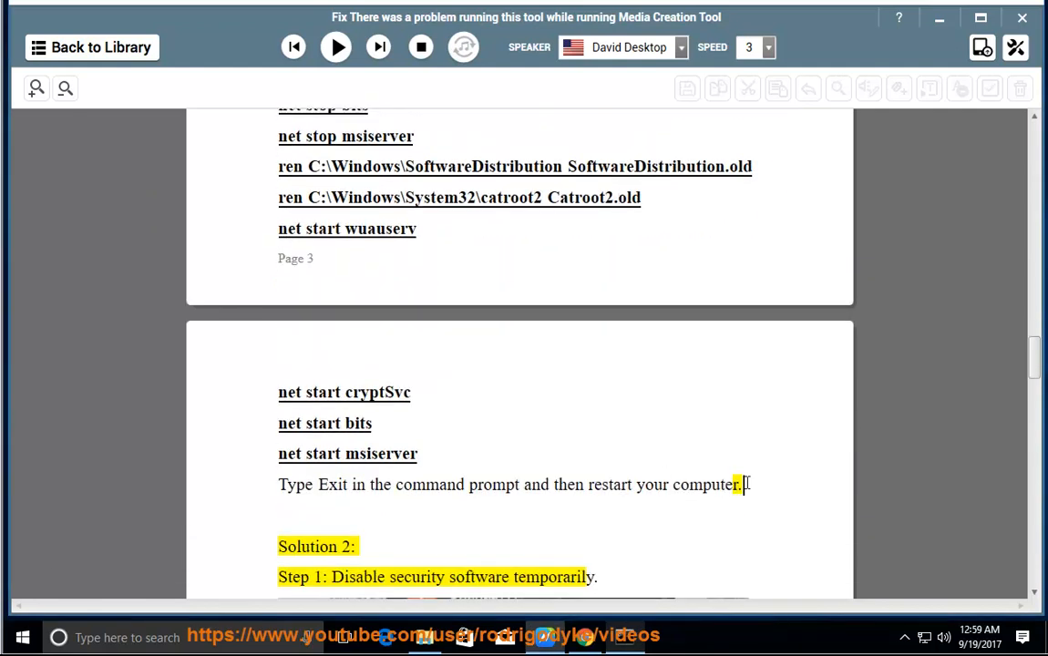
pyautogui.click(22, 637)
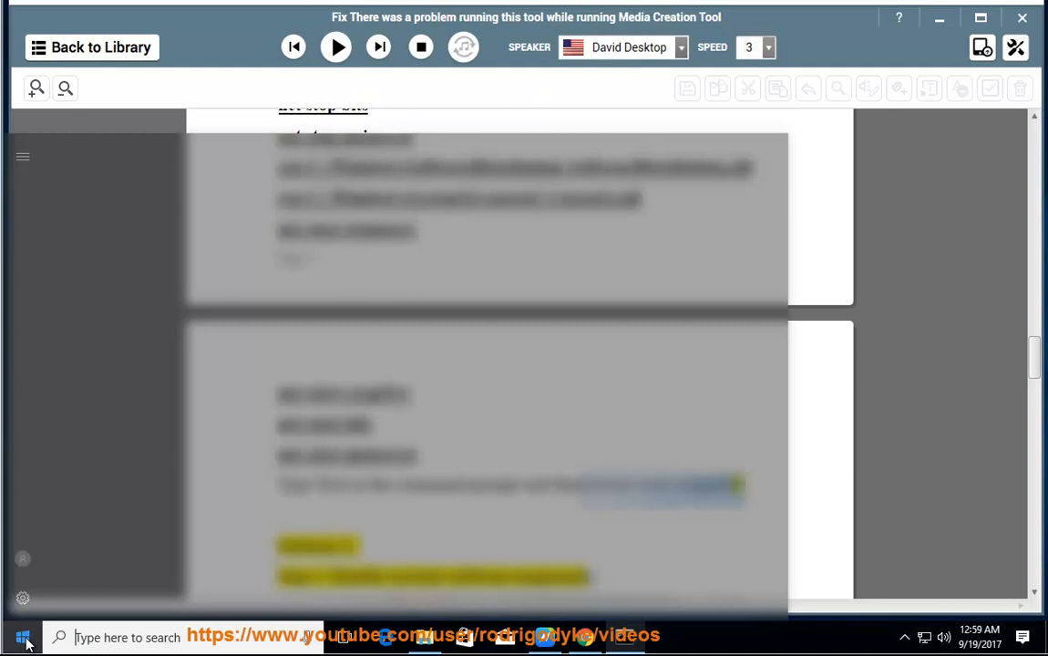
pyautogui.click(22, 636)
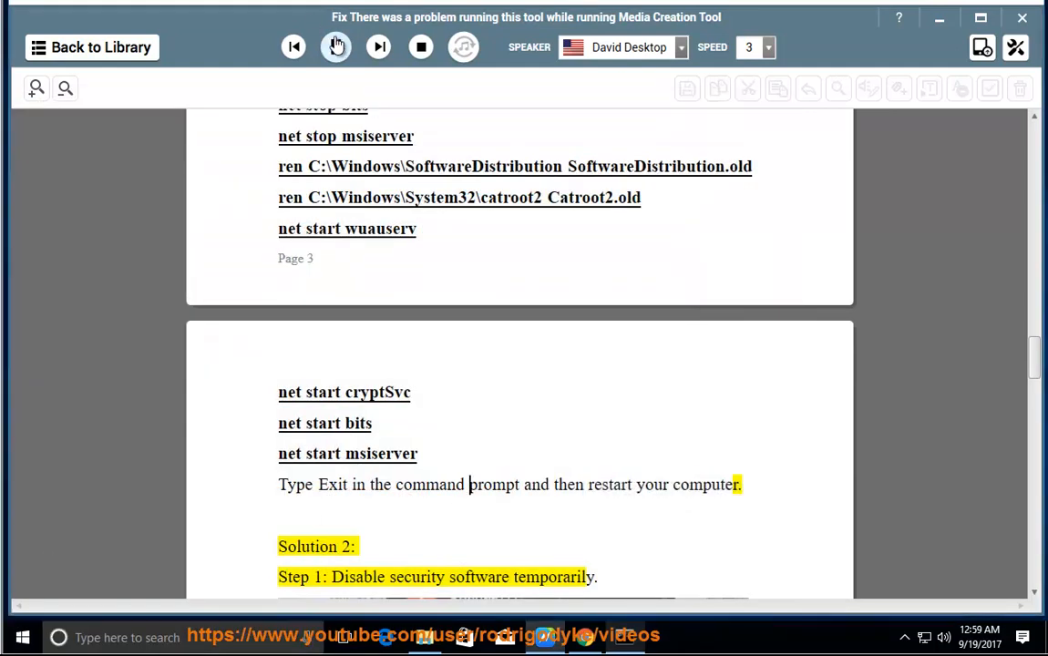
# Step: Resume narration from Solution 2's disclaimer paragraph
pyautogui.click(335, 47)
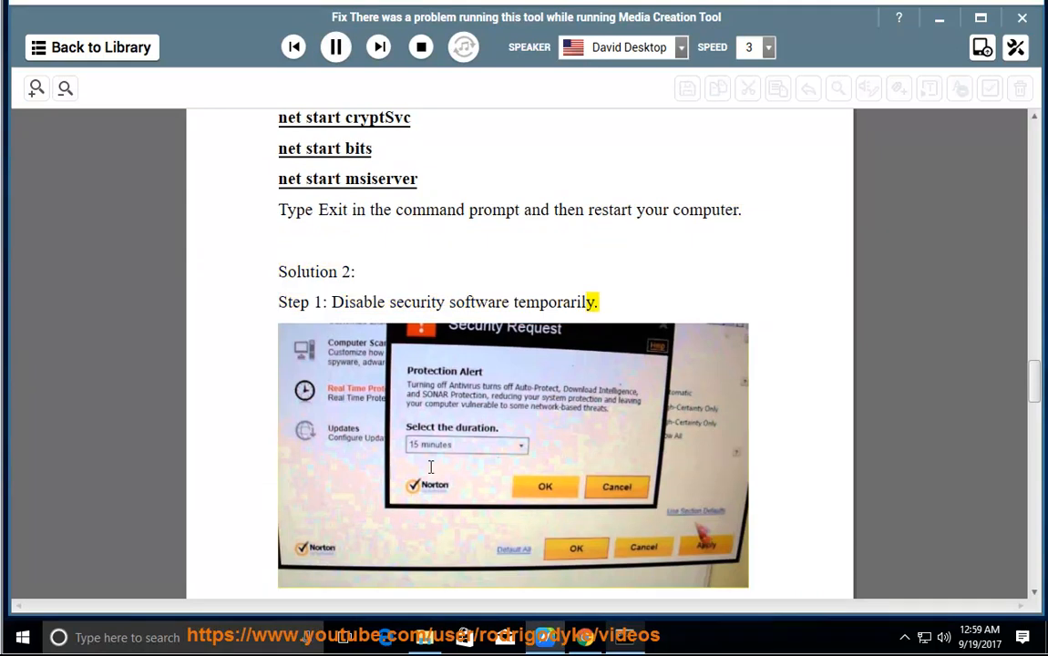
pyautogui.scroll(-3)
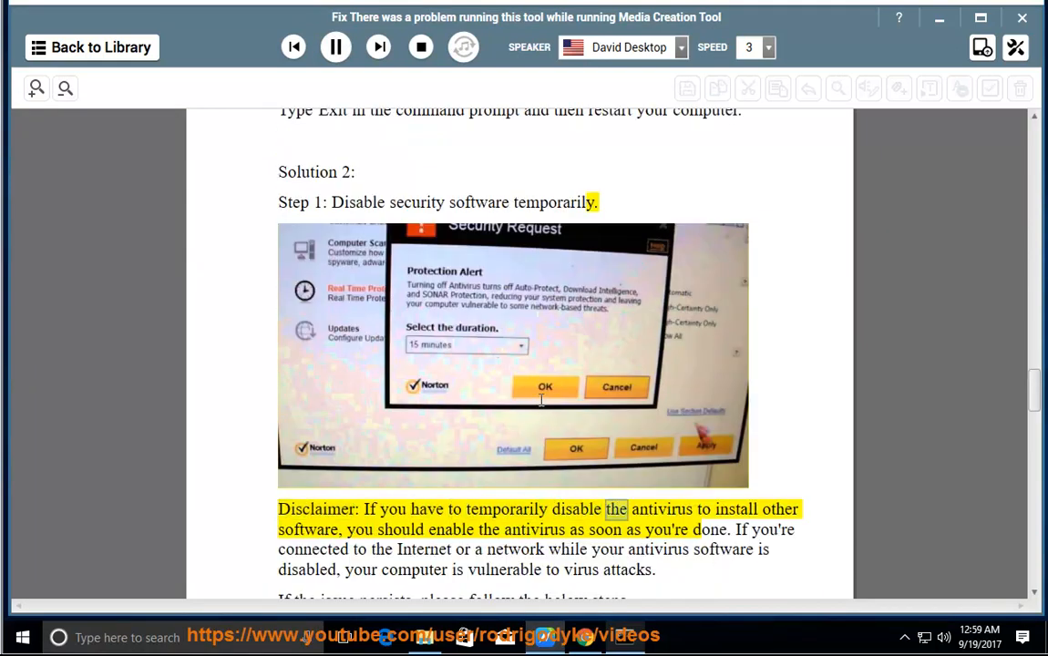
pyautogui.doubleClick(399, 529)
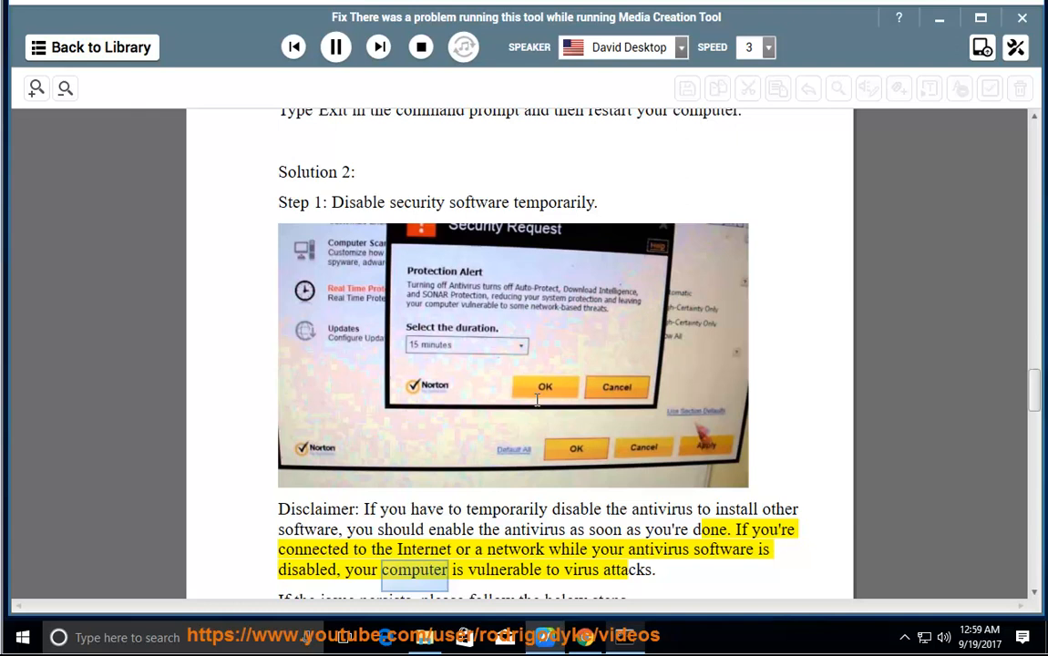
# Step: Follow the antivirus and clean-boot steps as they are read, then pause the narration
pyautogui.scroll(-3)
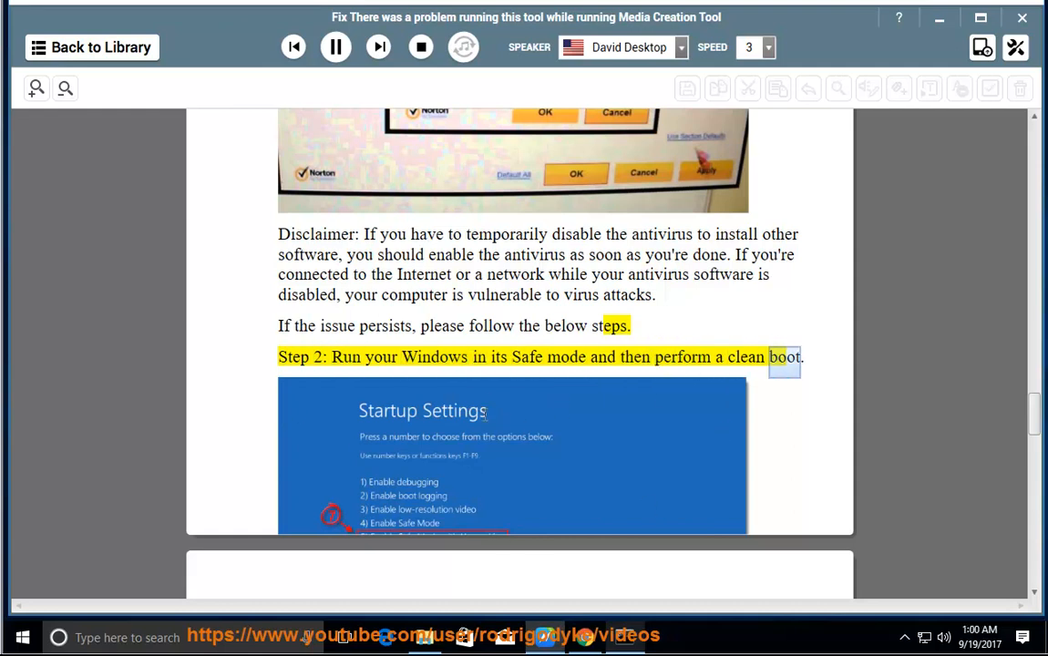
pyautogui.scroll(-3)
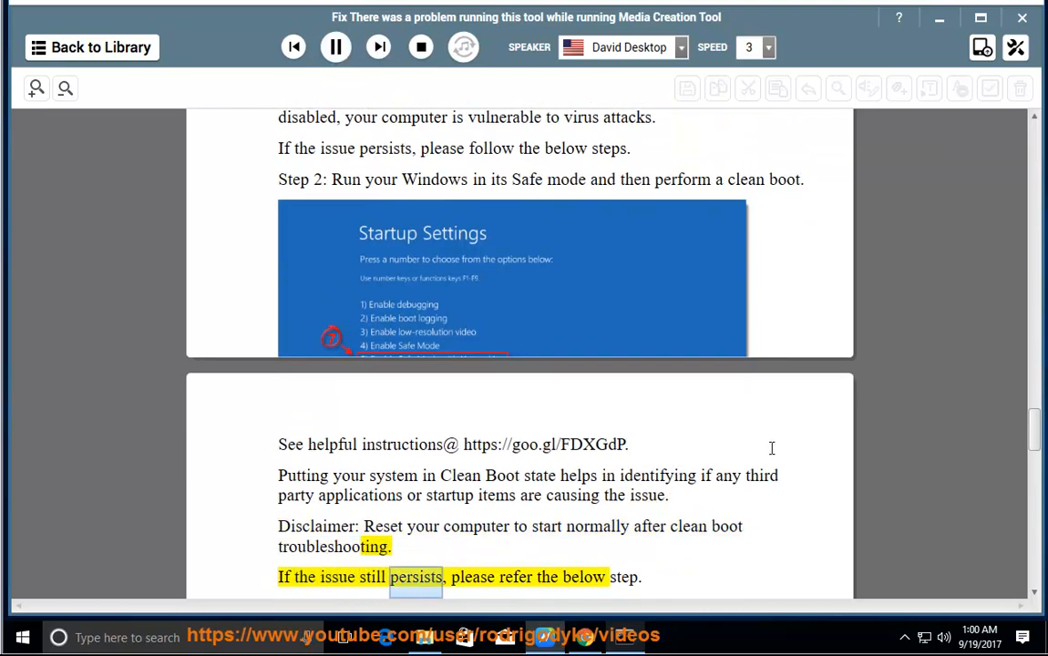
pyautogui.click(335, 48)
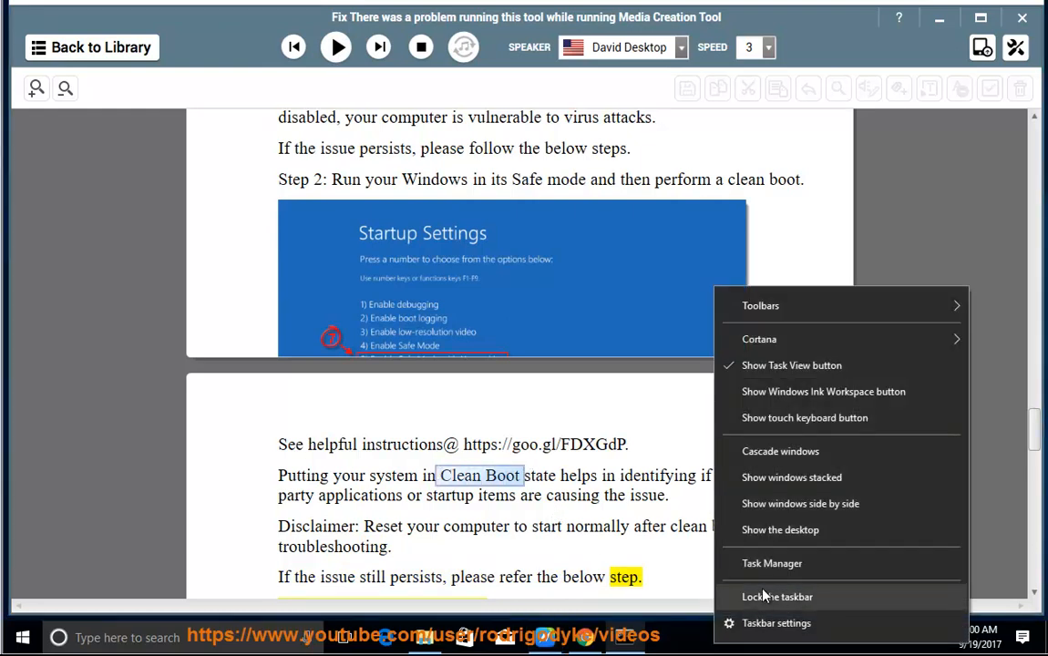
# Step: Review Task Manager's Startup list, selecting the VMware Tools Core Service entry
pyautogui.click(771, 563)
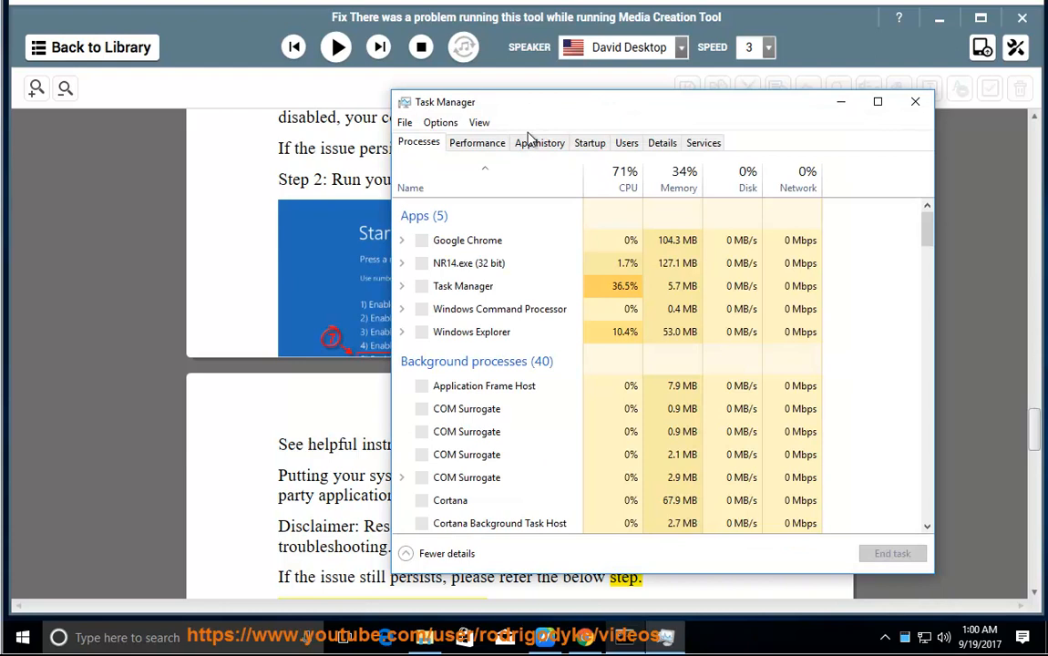
pyautogui.click(588, 142)
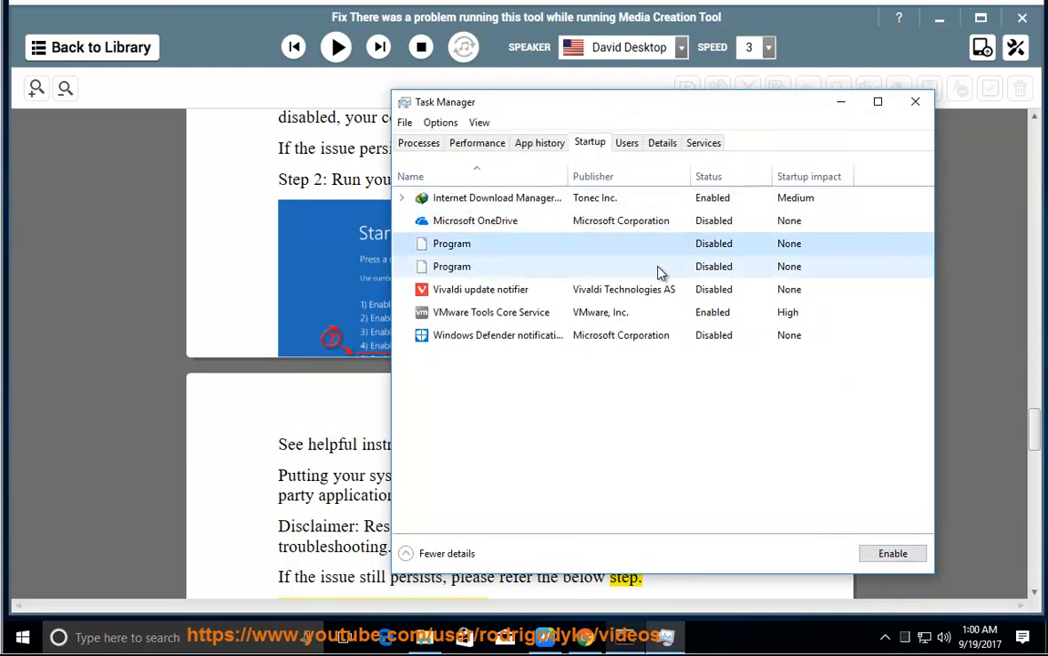
pyautogui.click(492, 312)
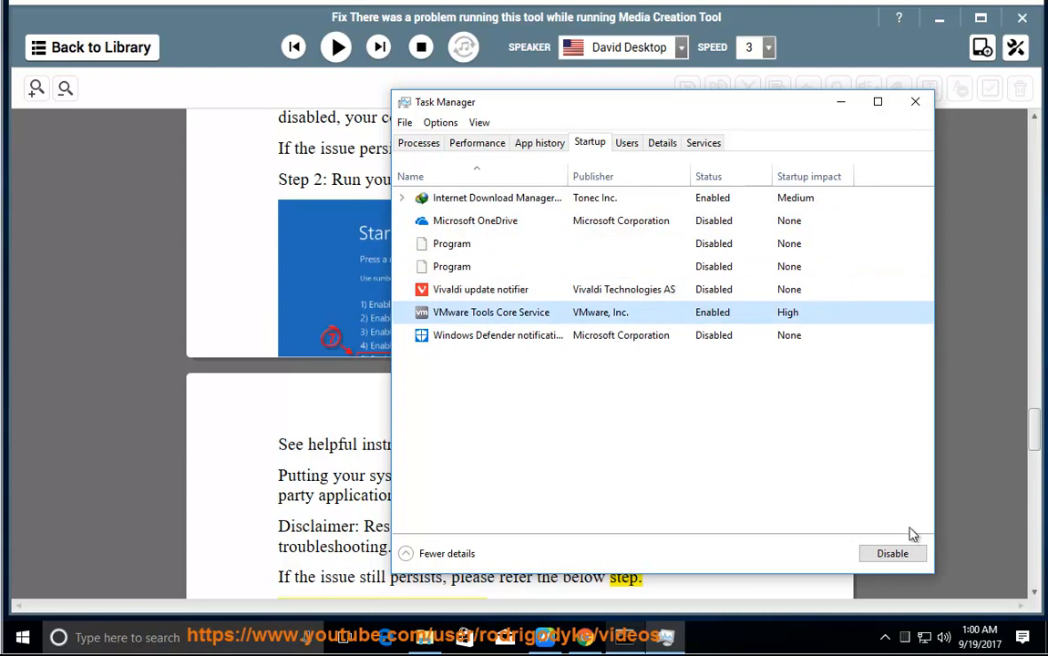
pyautogui.click(915, 102)
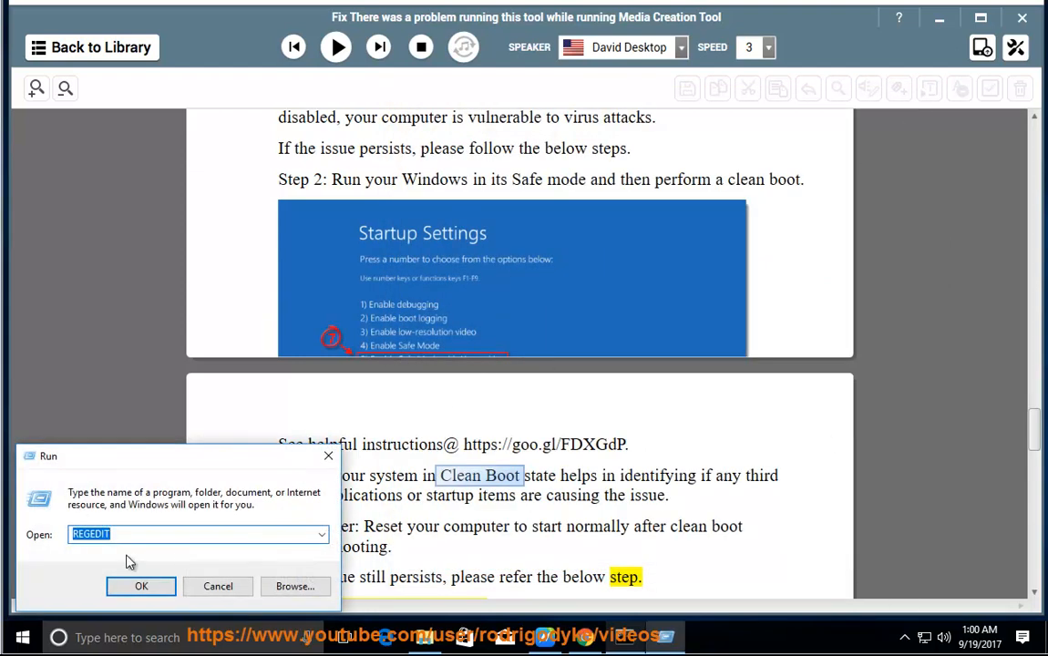
# Step: Launch System Configuration and show its Services list with all Microsoft services hidden
pyautogui.click(142, 587)
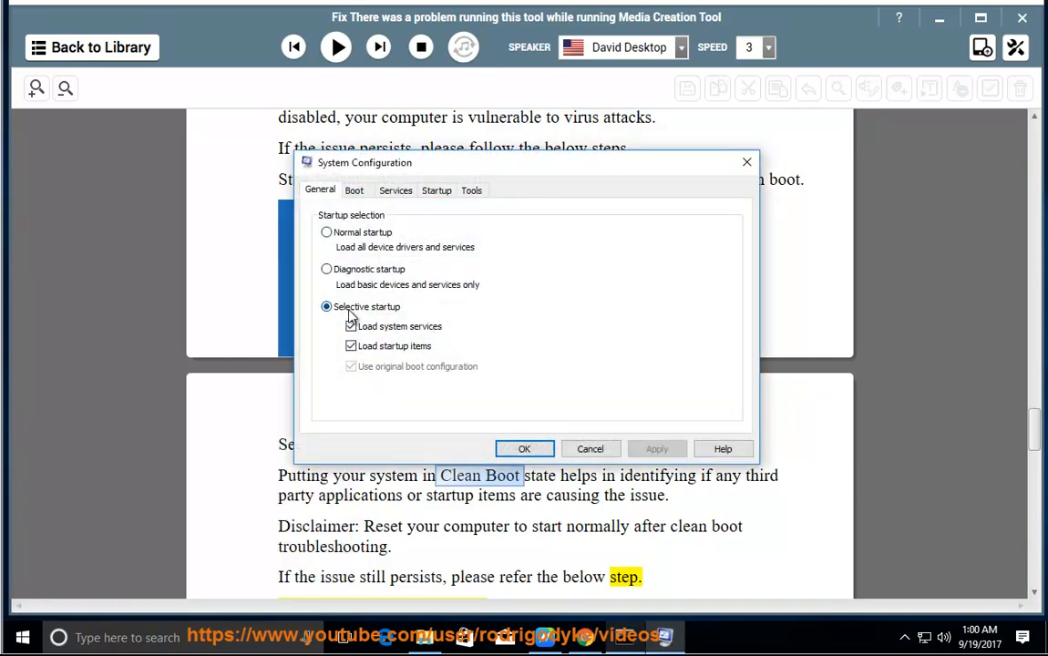
pyautogui.click(395, 190)
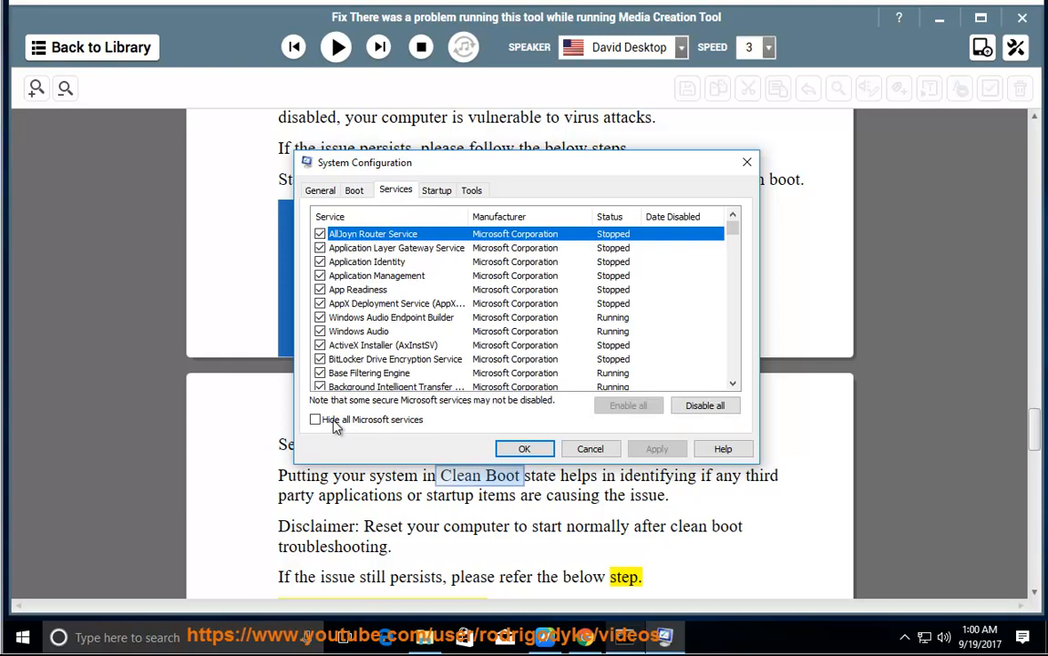
pyautogui.click(315, 419)
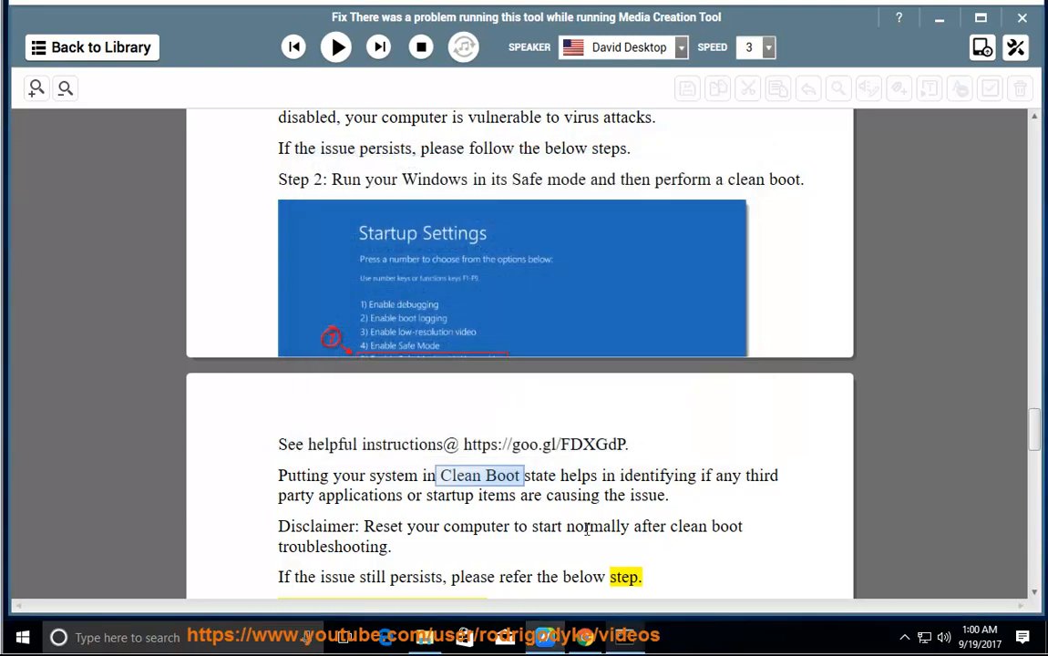
# Step: Resume narration through Step 3's advice on reinstalling Windows 10
pyautogui.click(336, 47)
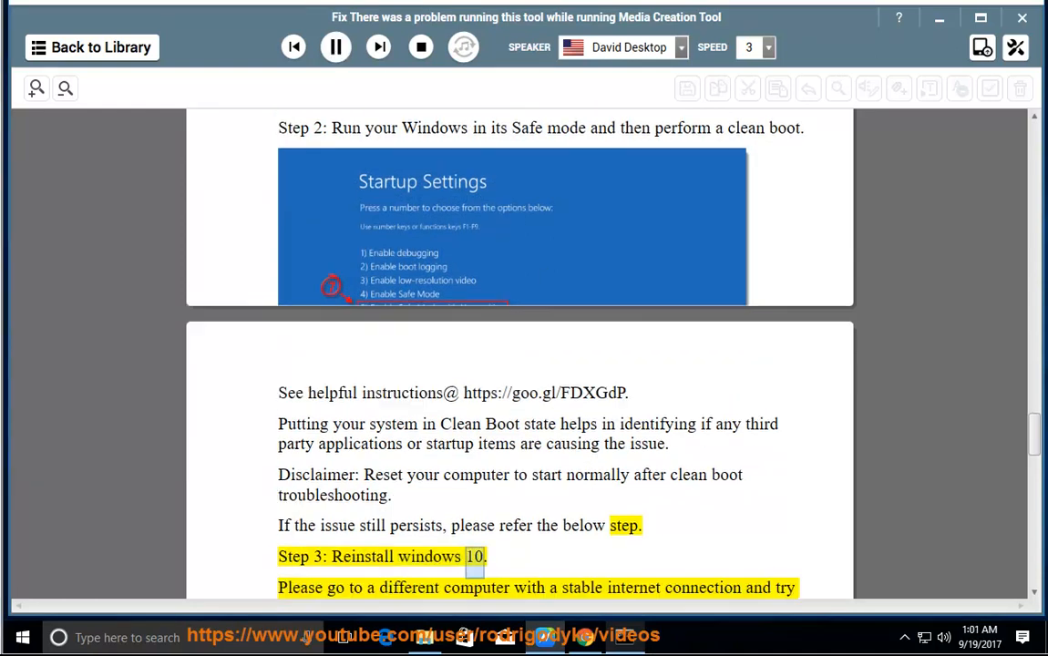
pyautogui.scroll(-3)
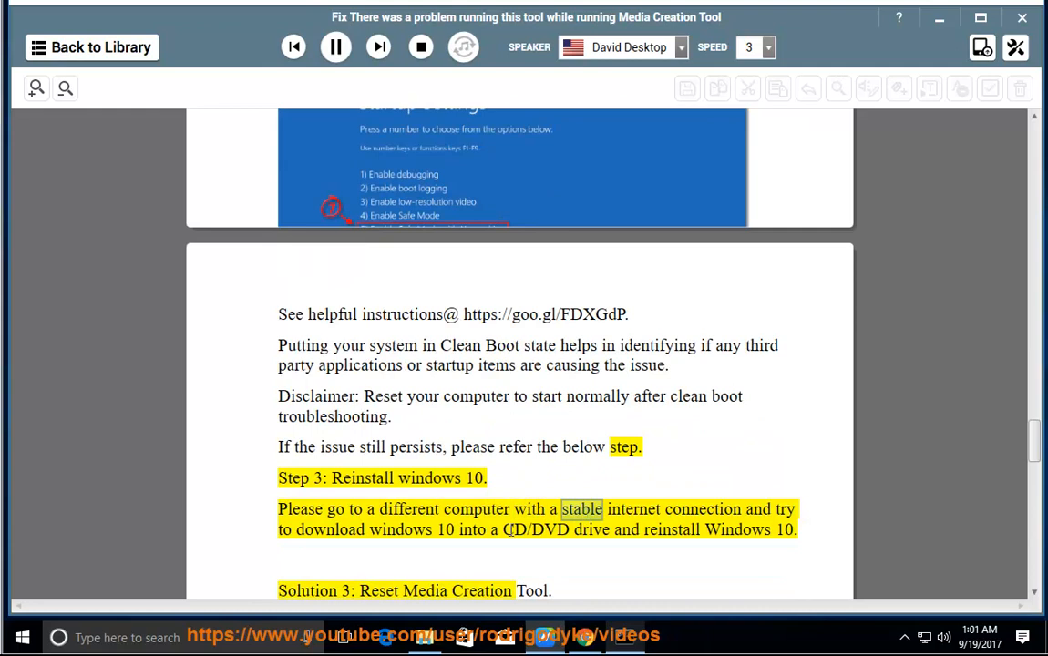
pyautogui.doubleClick(472, 529)
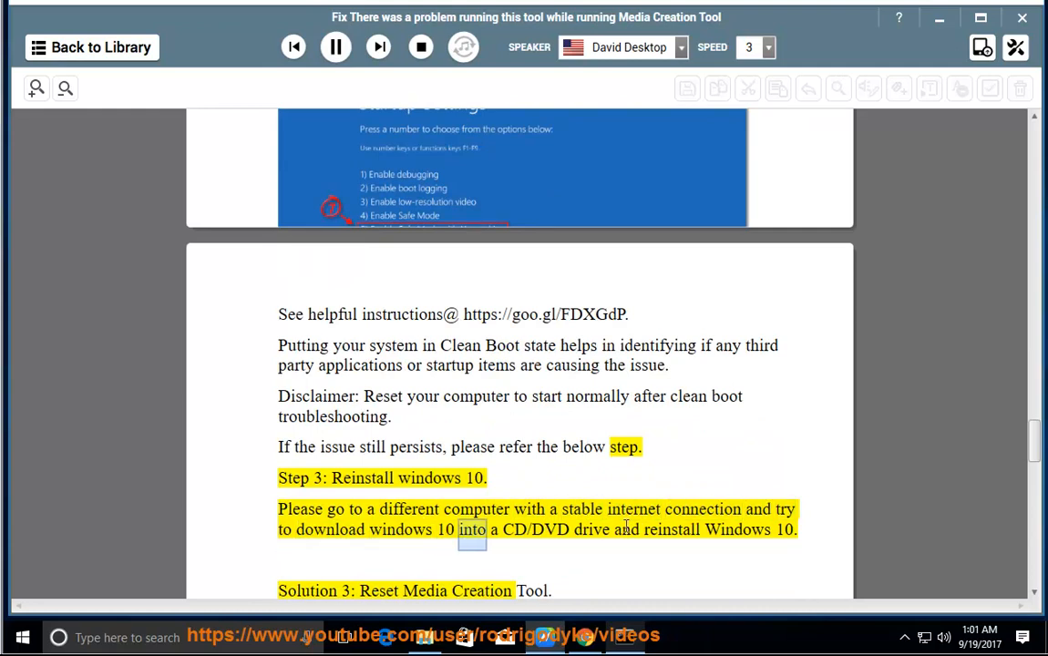
# Step: Continue narration into Solution 3's show-hidden-files instruction, then pause
pyautogui.doubleClick(737, 528)
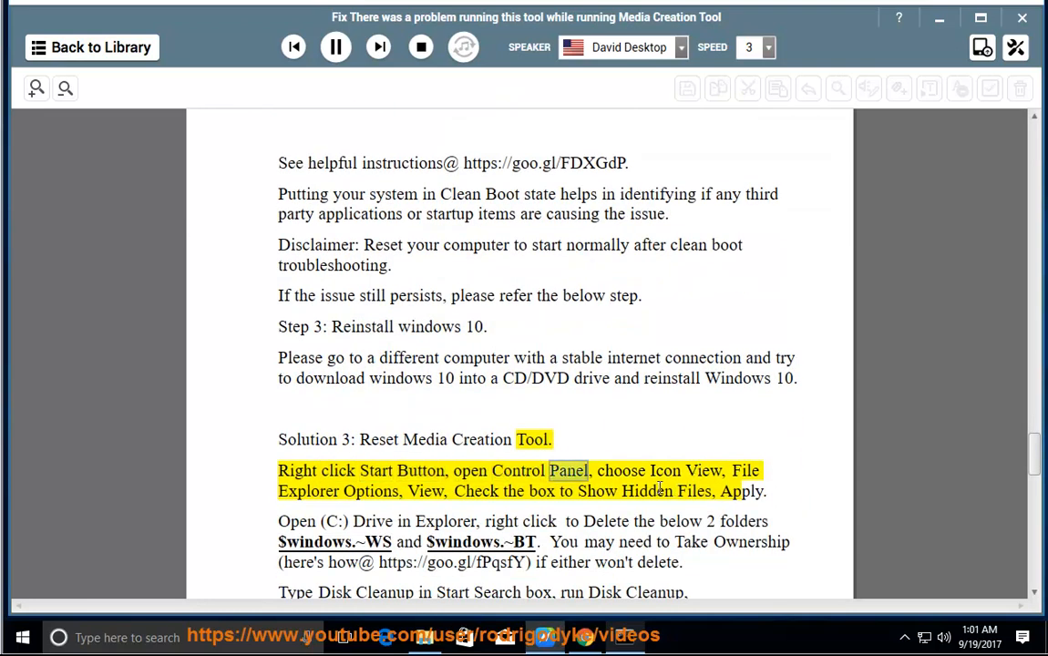
pyautogui.doubleClick(370, 492)
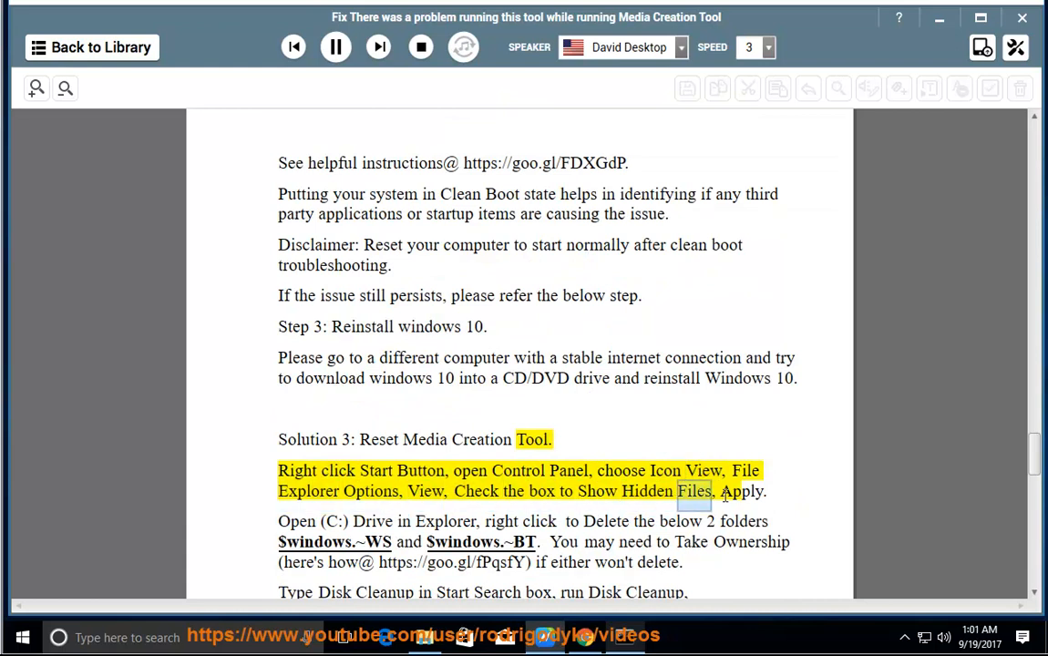
pyautogui.click(336, 48)
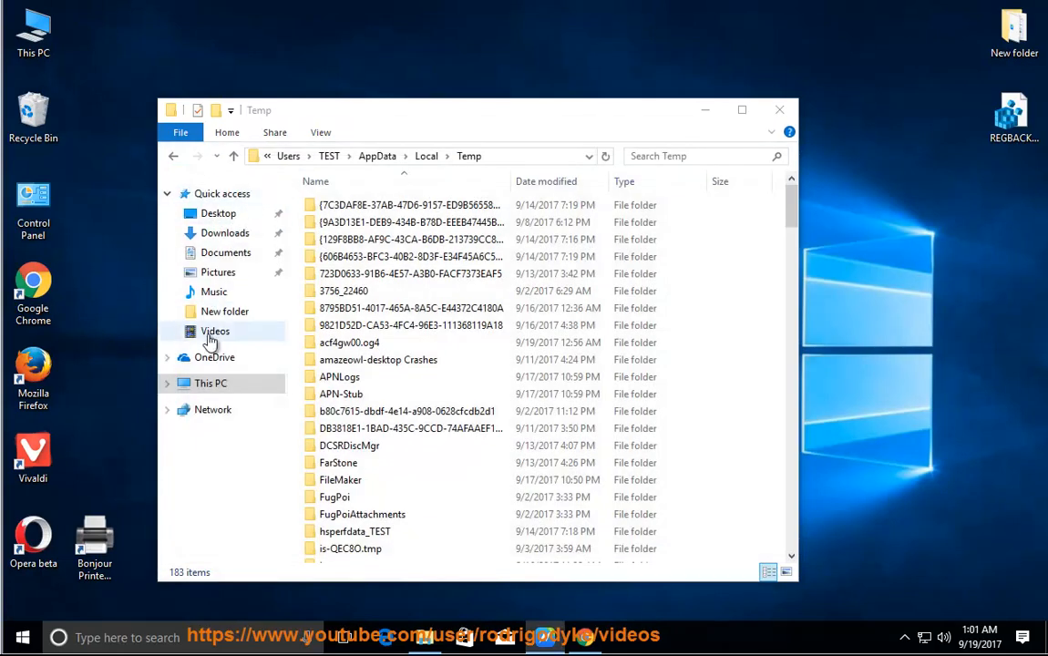
# Step: From This PC, bring up Folder Options on its View settings page
pyautogui.click(211, 382)
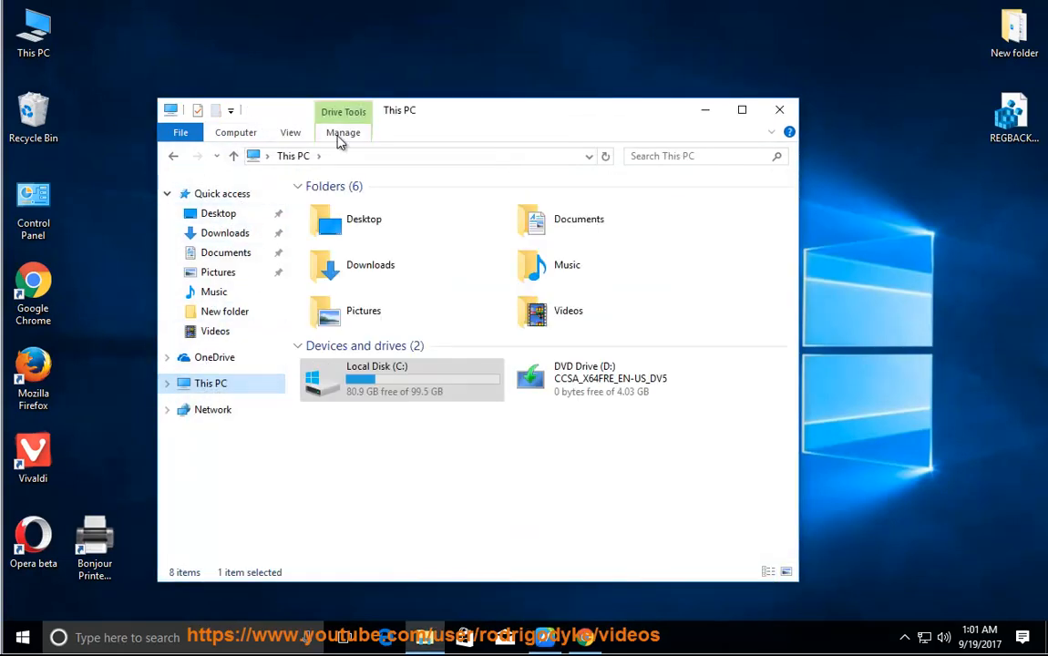
pyautogui.click(289, 131)
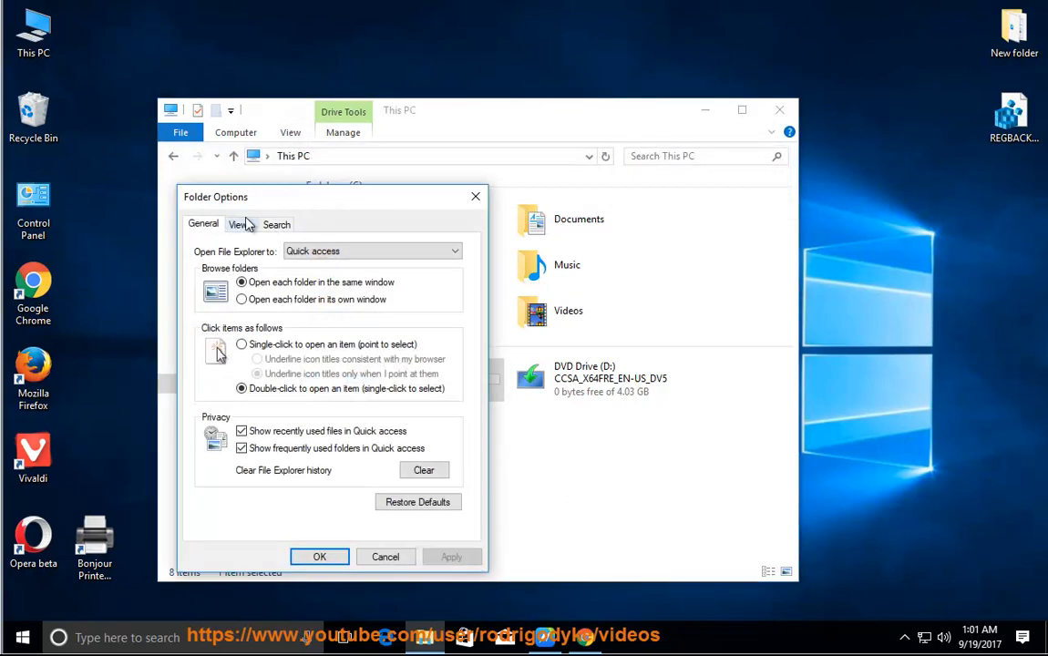
pyautogui.click(237, 224)
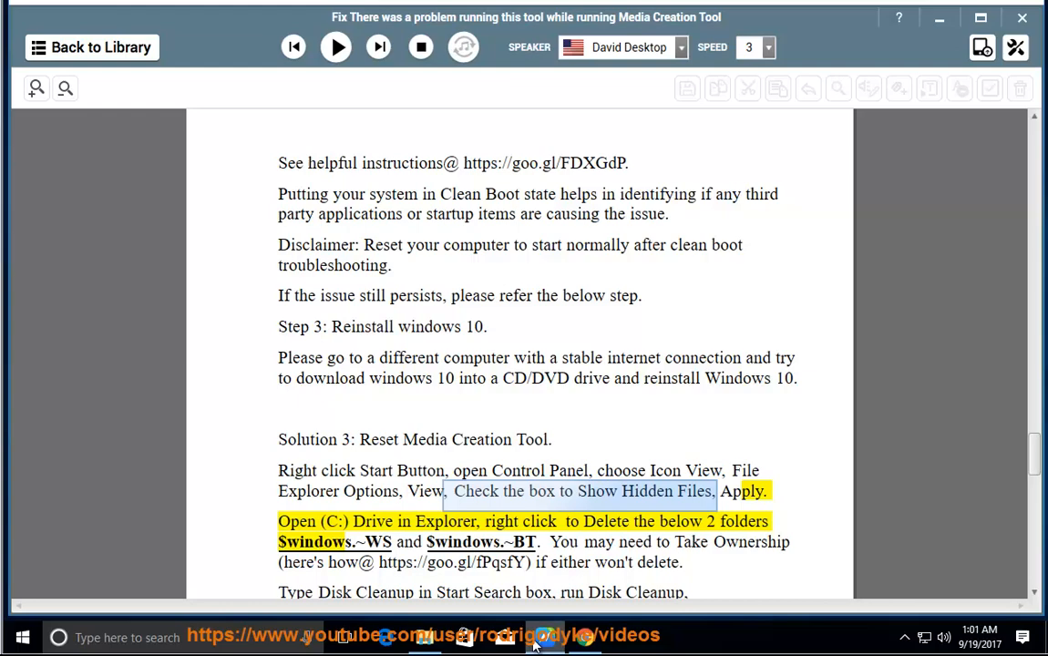
# Step: Resume narration through deleting $windows.~WS and $windows.~BT, Disk Cleanup and reinstalling Media Creation Tool
pyautogui.click(336, 48)
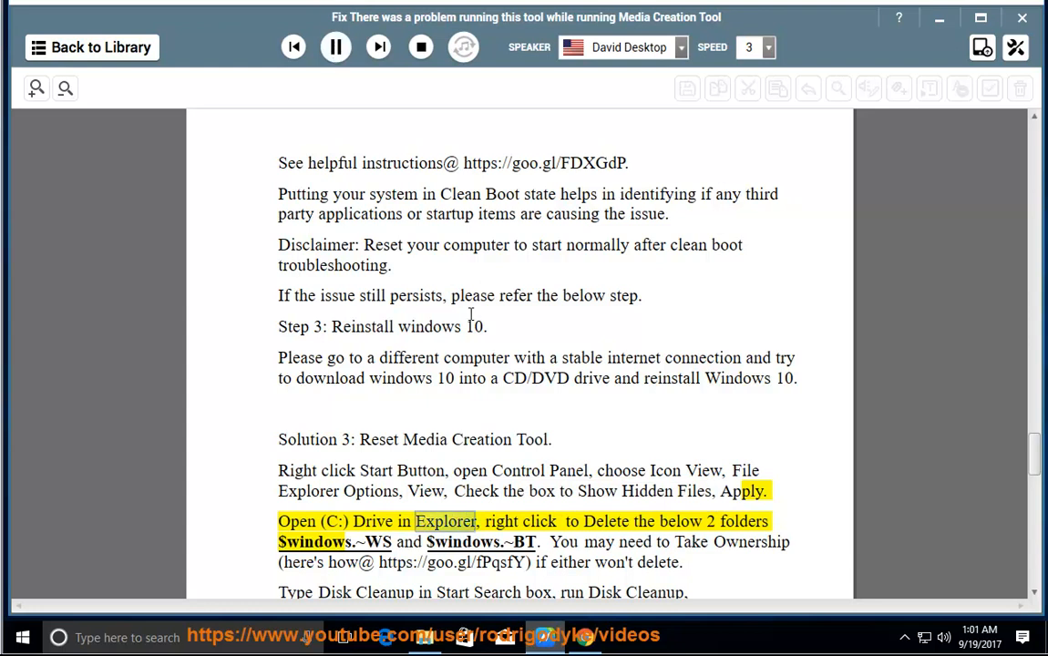
pyautogui.scroll(-3)
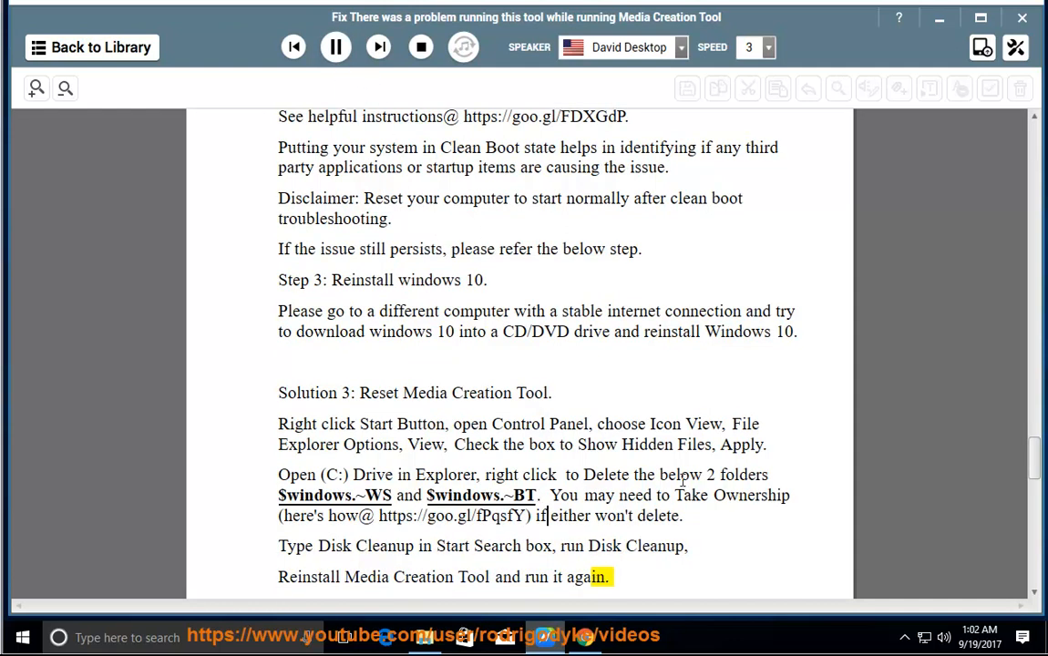
pyautogui.moveTo(635, 474); pyautogui.dragTo(768, 474)
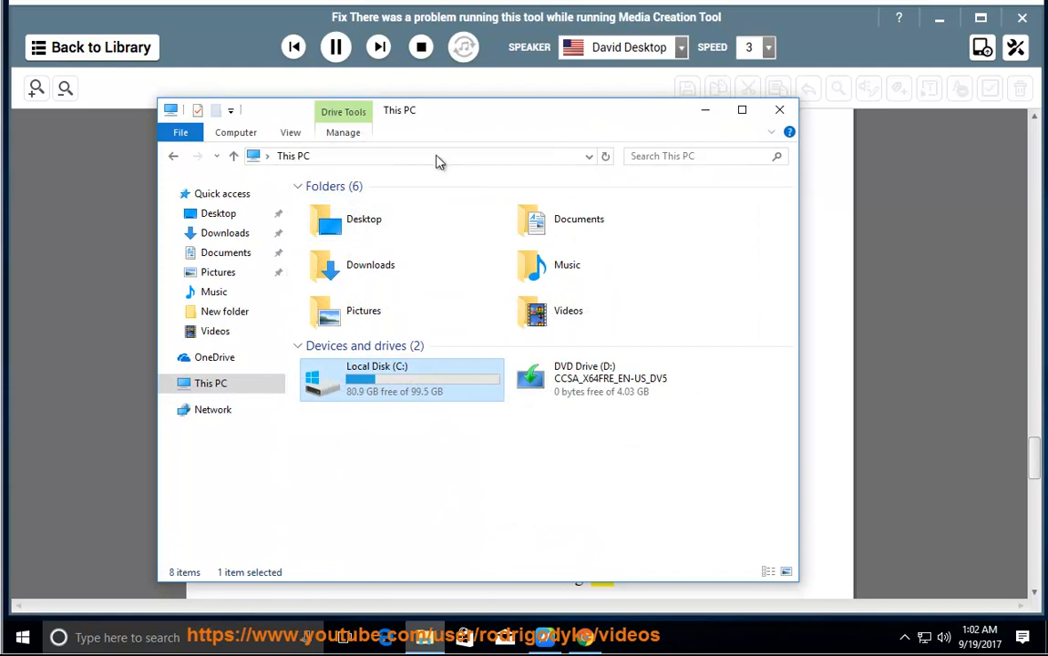
# Step: View Local Disk (C:) properties from This PC, 80.9 GB free of 99.5 GB, then close them
pyautogui.write('$windows.~WS')
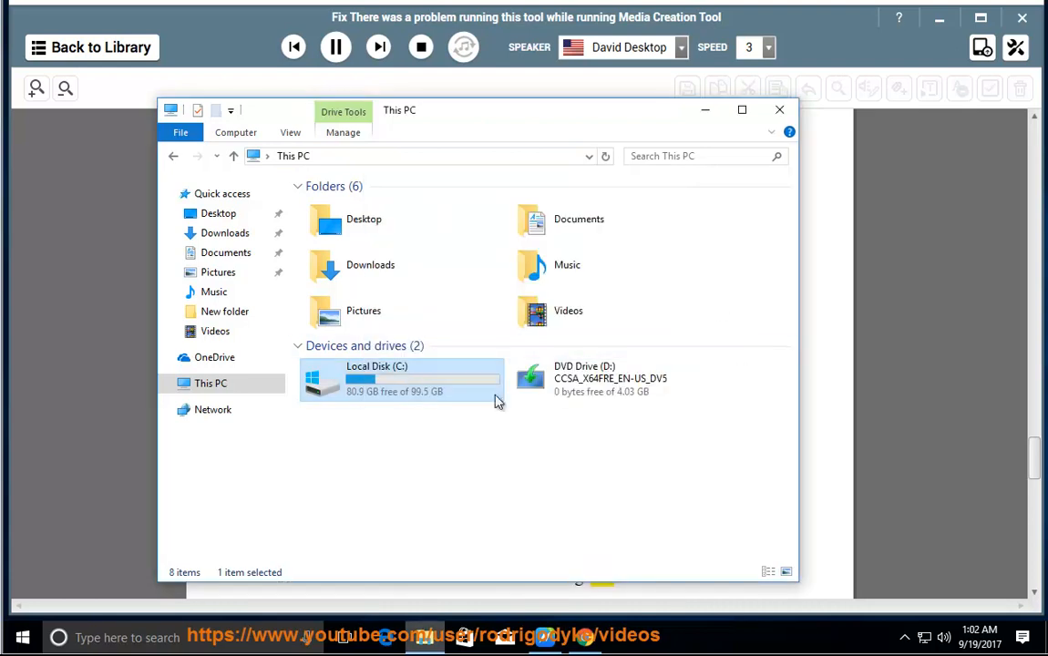
pyautogui.doubleClick(401, 378)
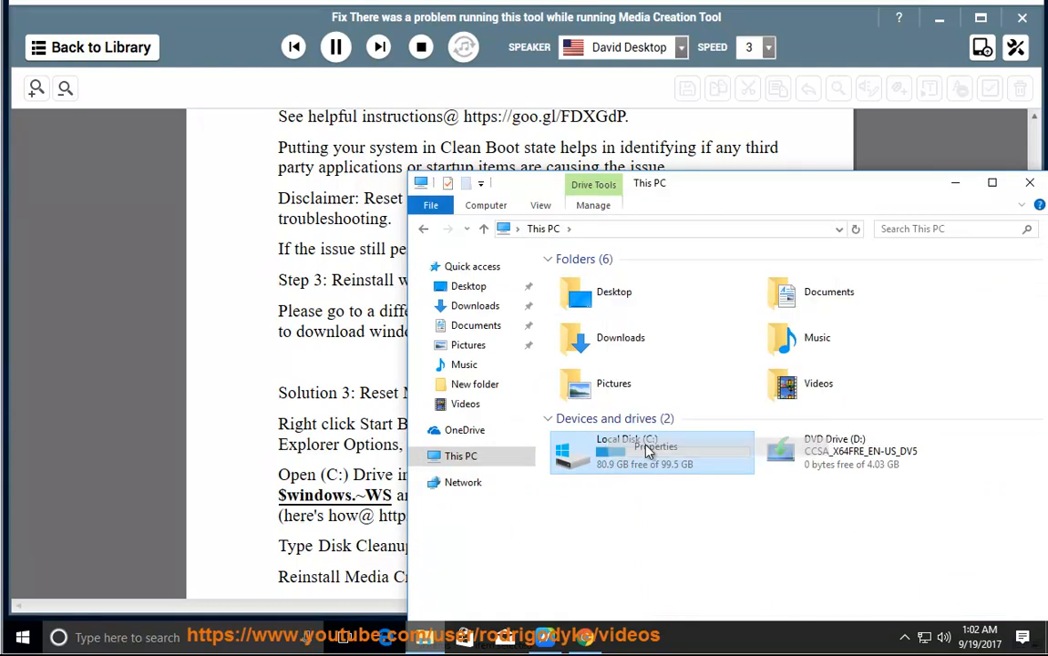
pyautogui.click(655, 447)
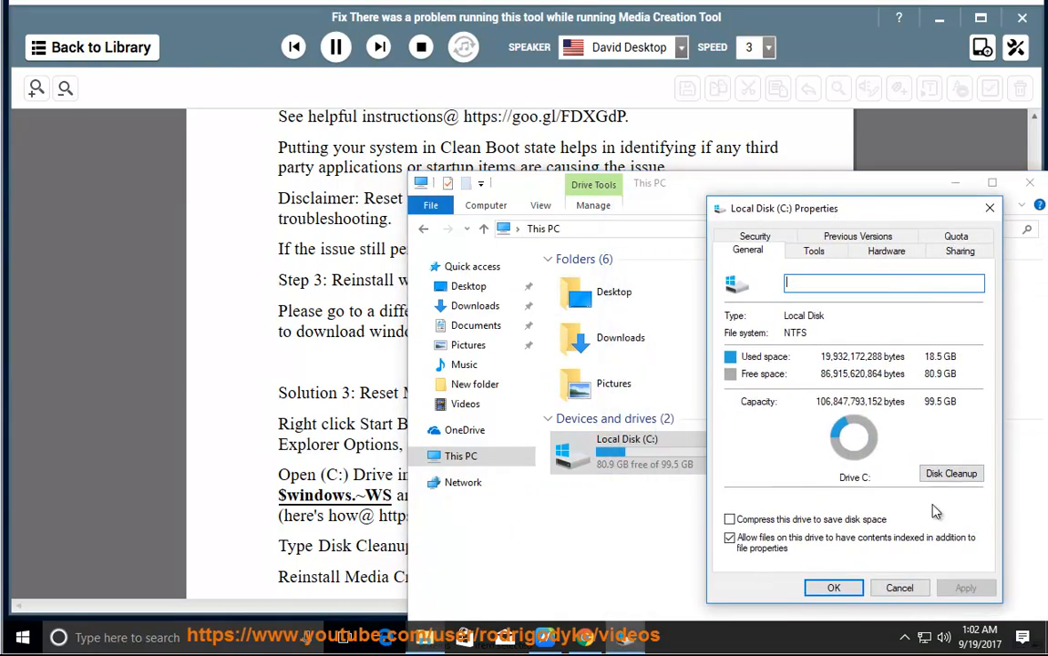
pyautogui.click(987, 207)
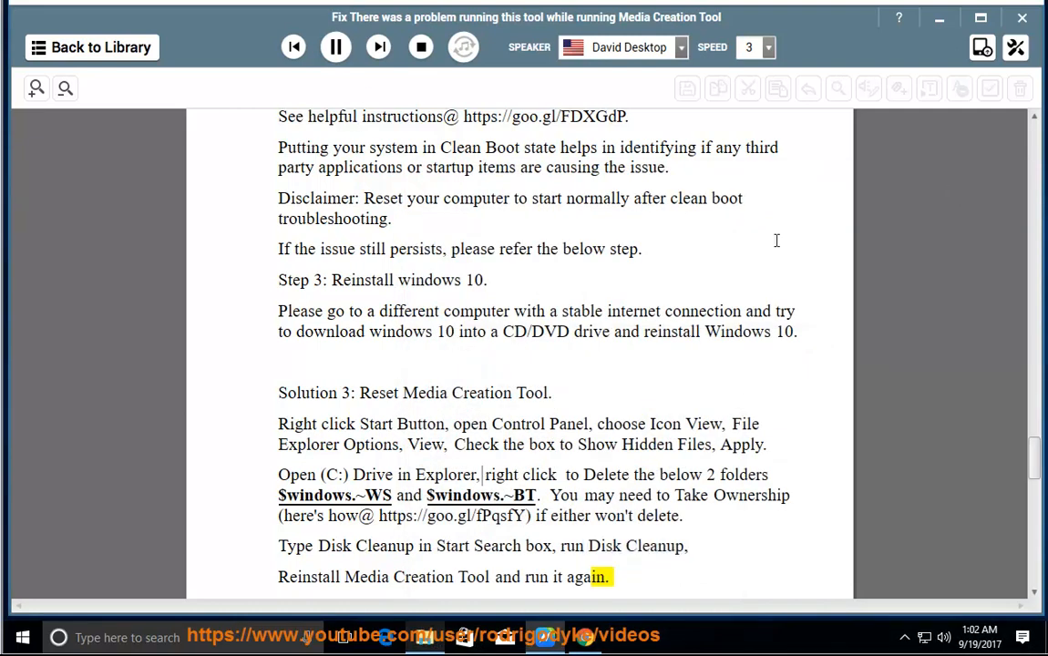
# Step: Let narration run past Solution 4 and the Windows Update suggestion, then pause it
pyautogui.scroll(-3)
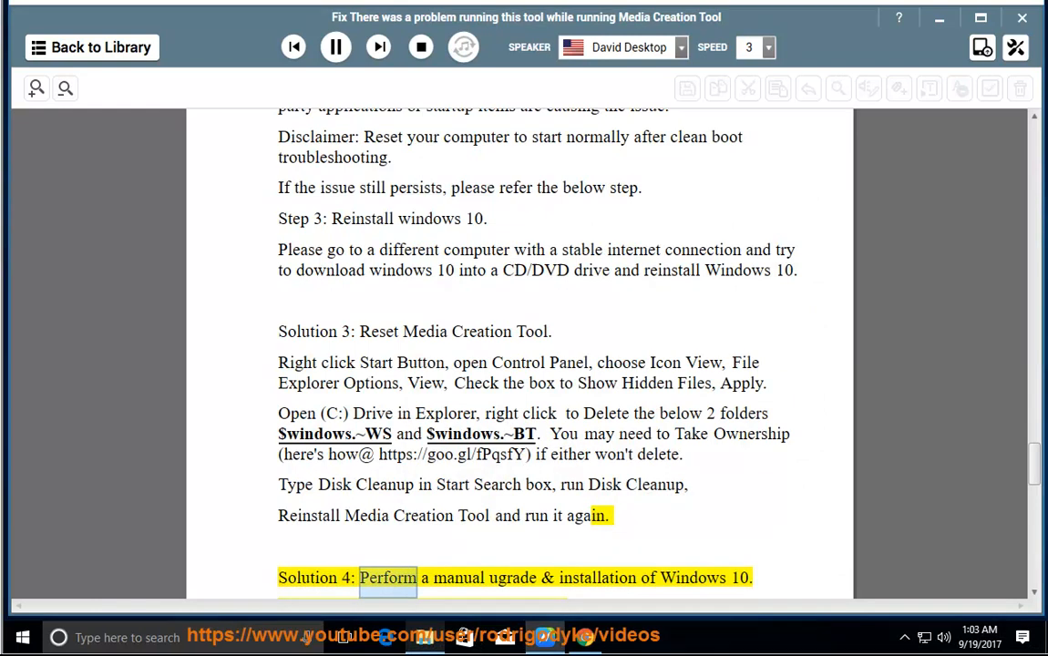
pyautogui.scroll(-3)
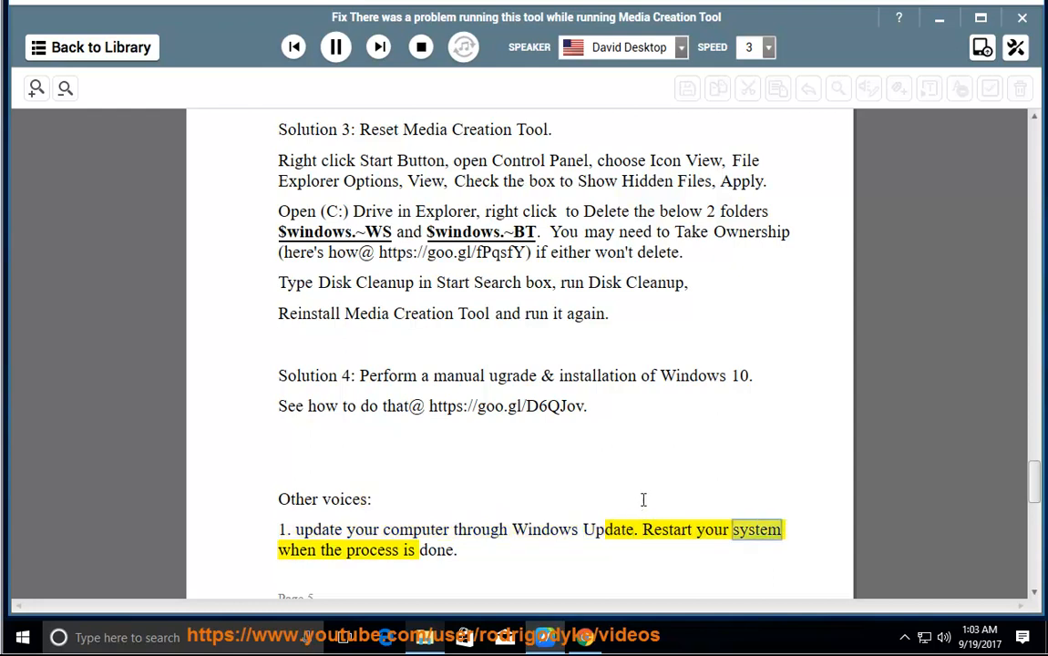
pyautogui.click(335, 47)
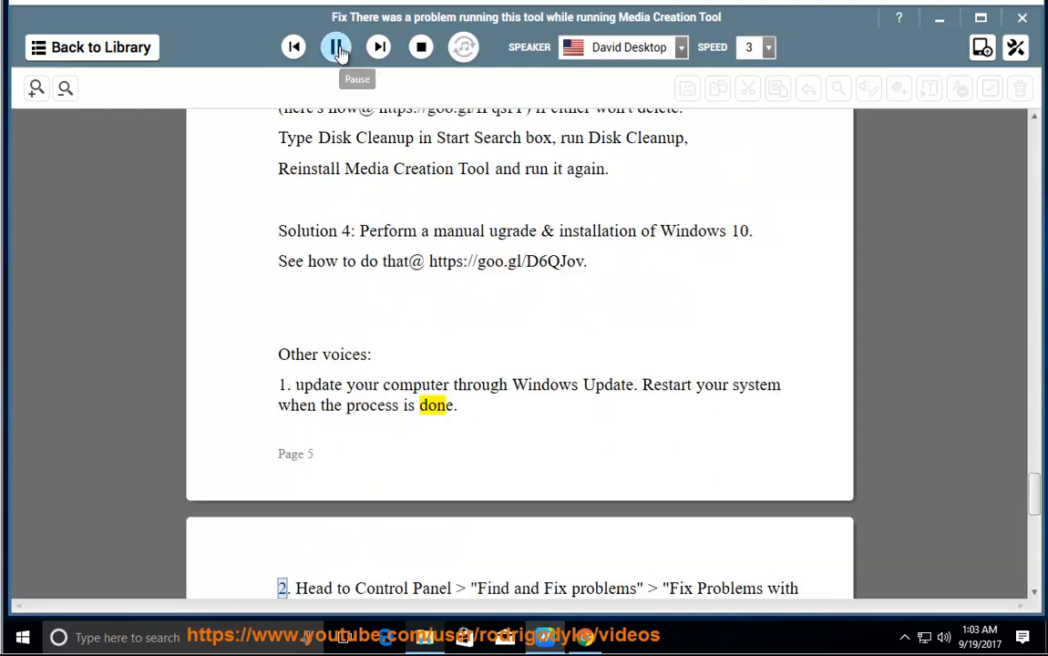
pyautogui.click(336, 47)
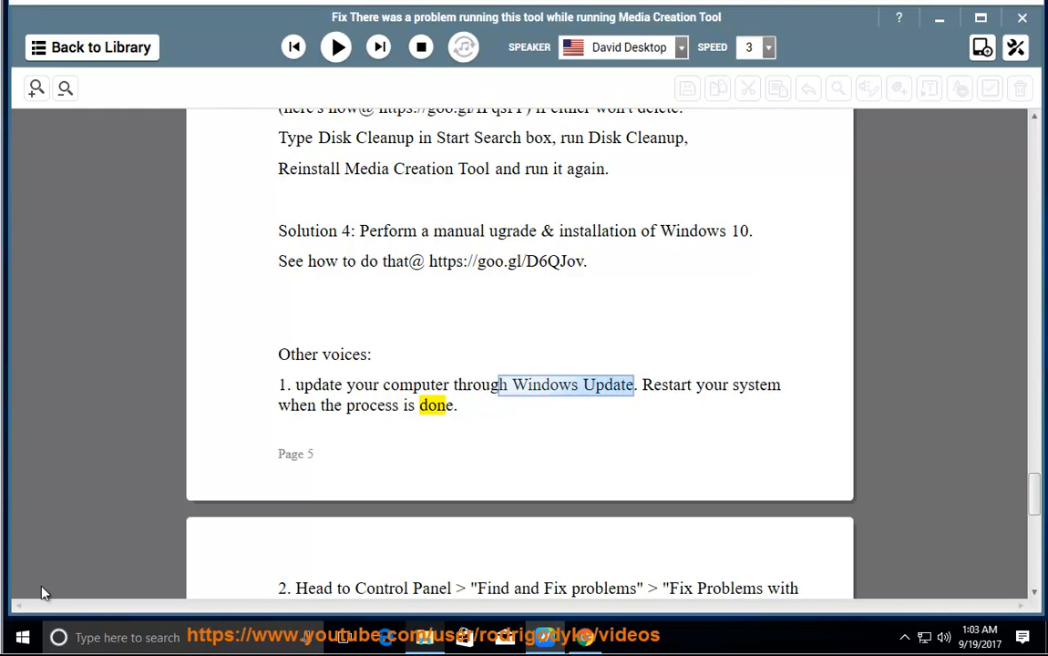
# Step: Check Windows Update in Settings, which reports the device up to date, then close Settings
pyautogui.click(21, 636)
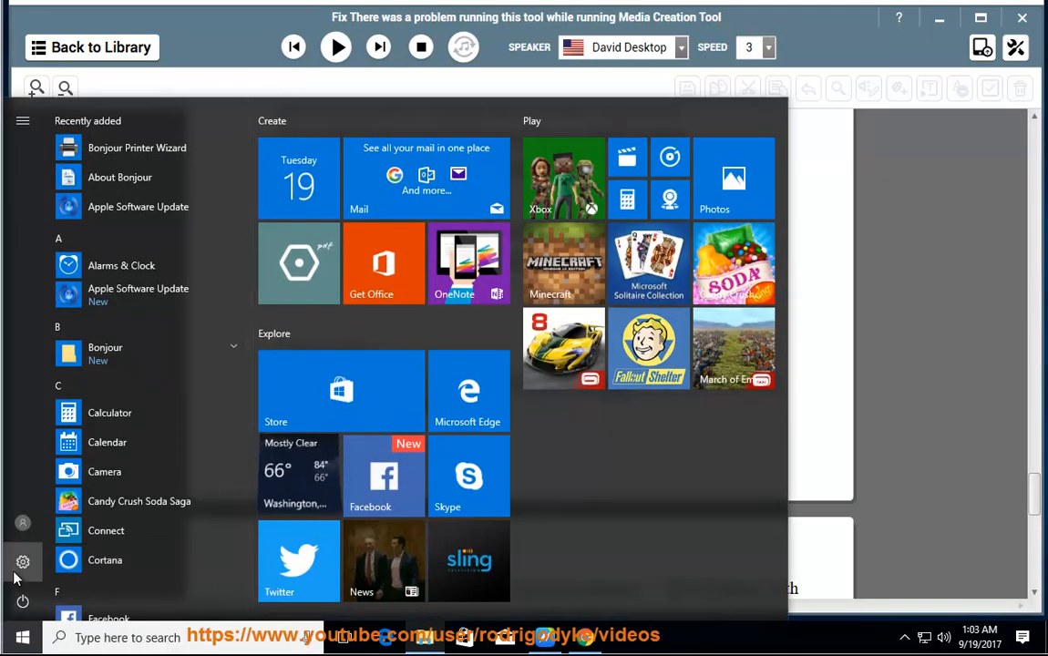
pyautogui.click(22, 561)
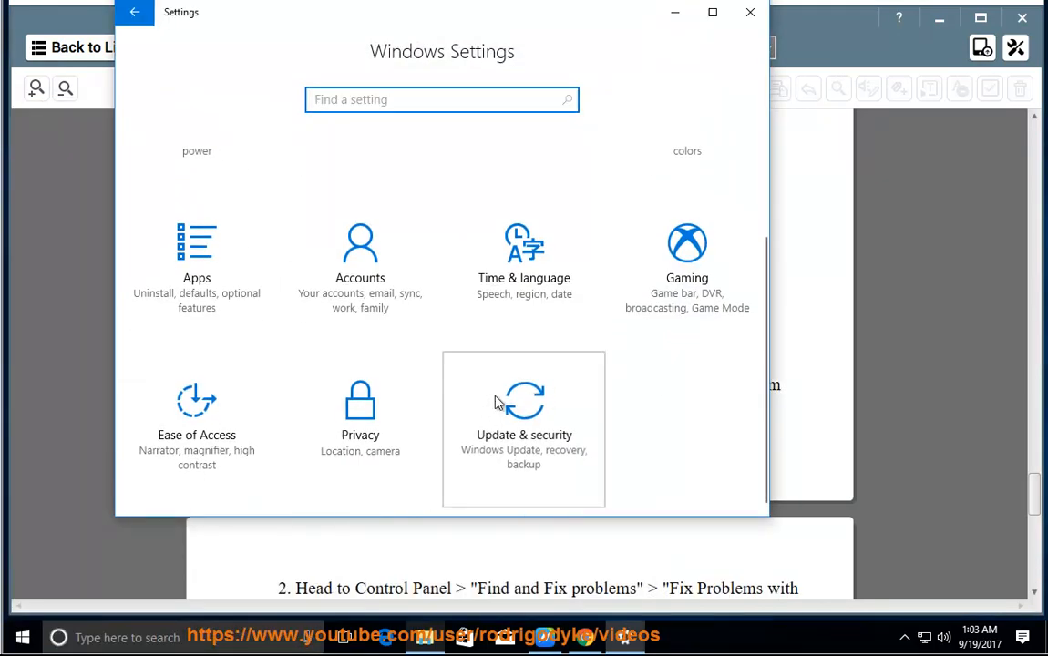
pyautogui.click(523, 419)
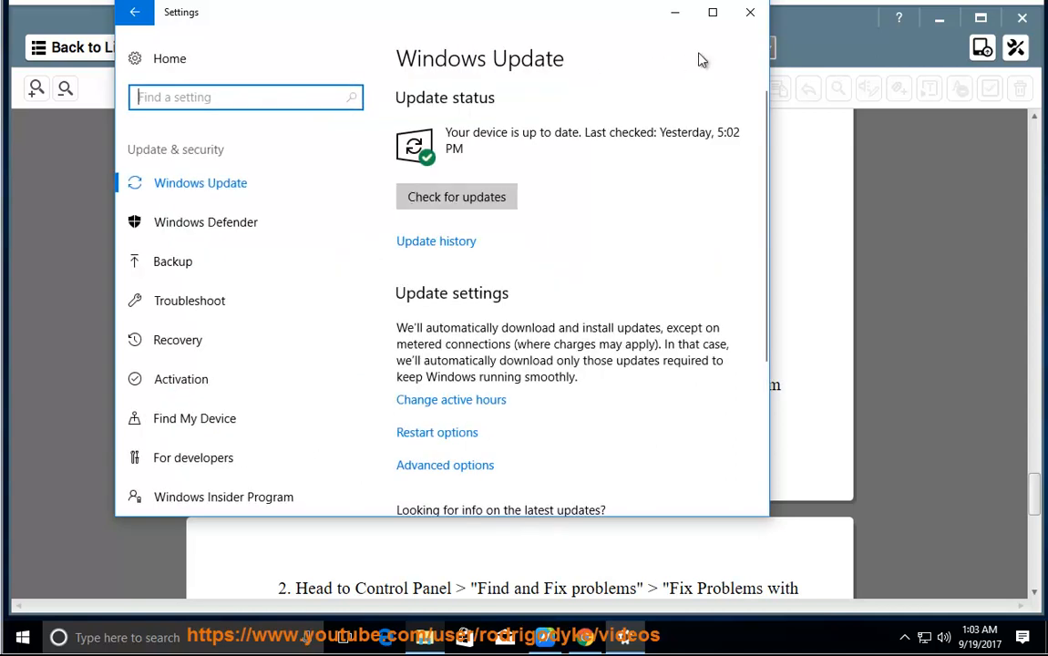
pyautogui.click(749, 11)
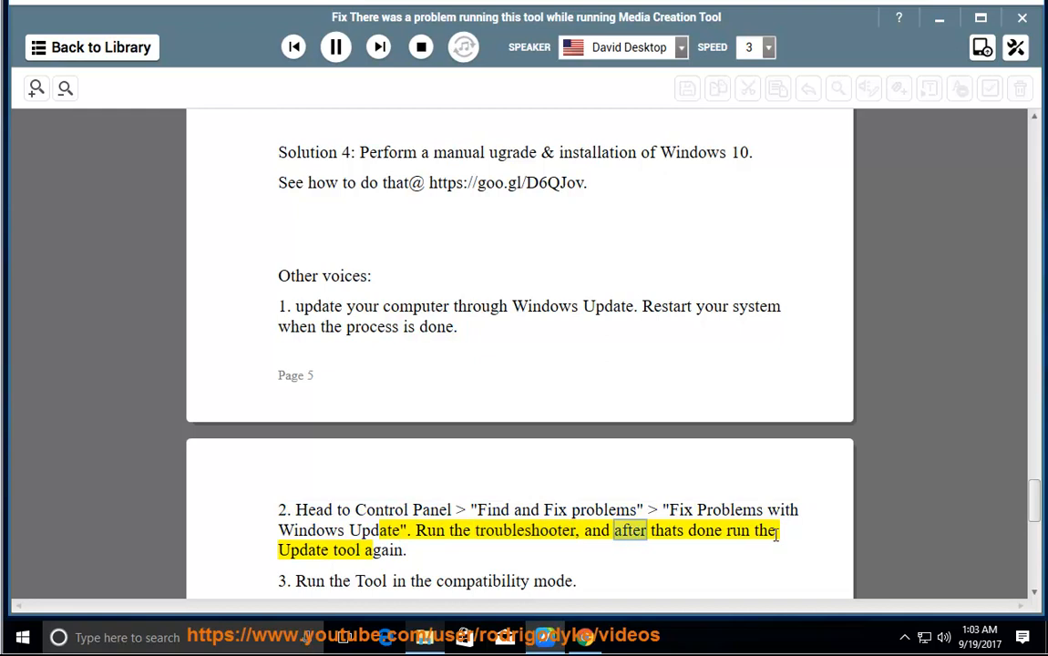
# Step: Pause the narration and mark the words 'Windows Update' in step 2
pyautogui.click(335, 48)
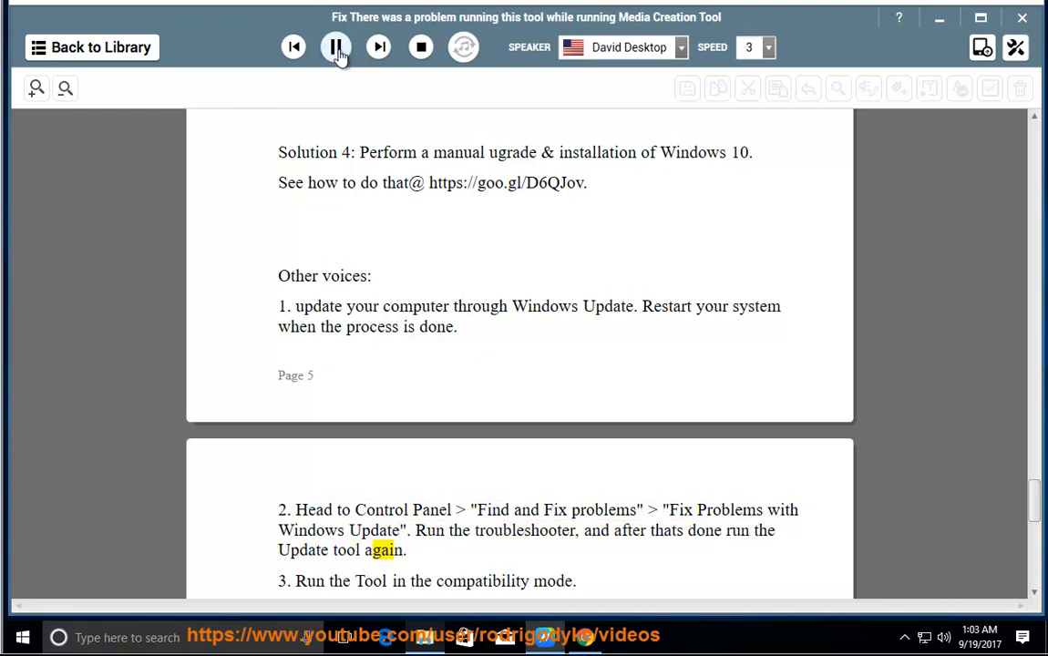
pyautogui.click(335, 47)
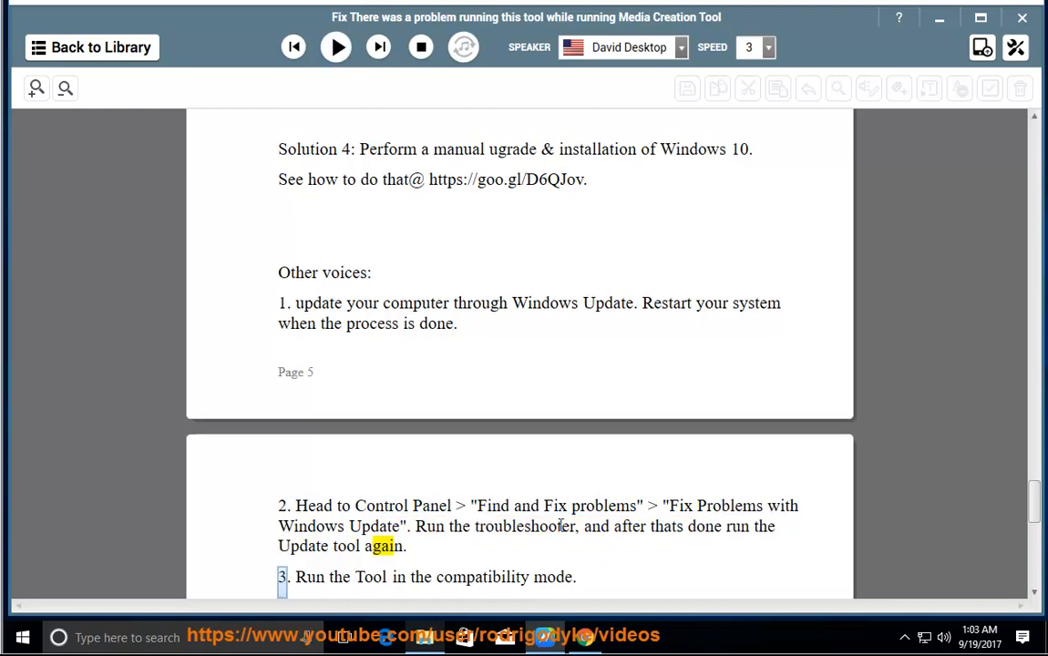
pyautogui.moveTo(667, 507); pyautogui.dragTo(578, 525)
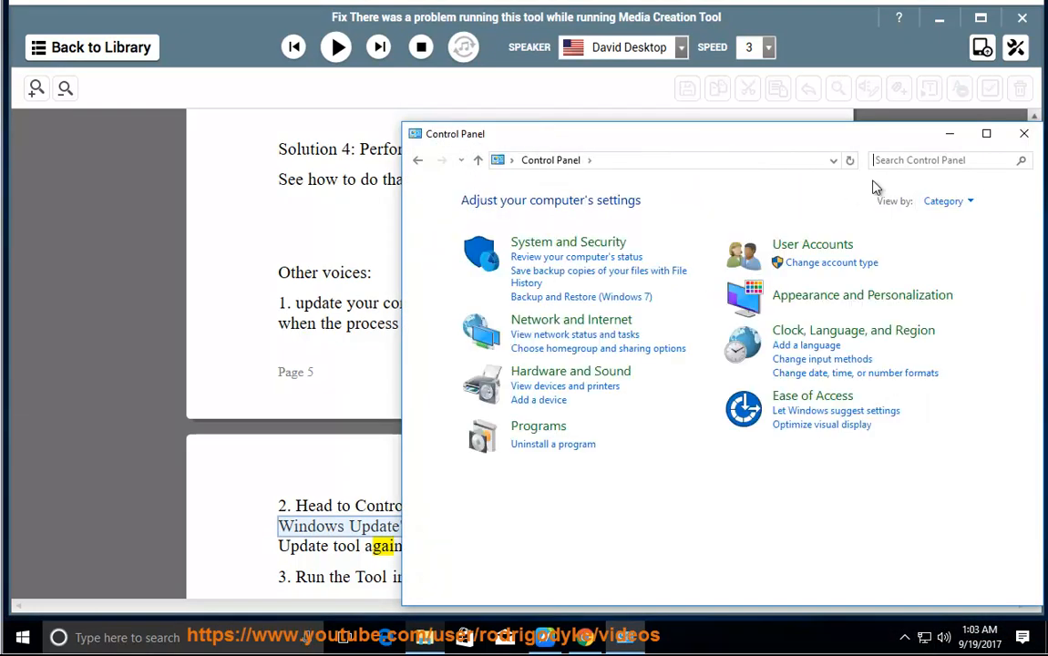
# Step: Find Troubleshooting via 'TR' in Control Panel, launch the Windows Update troubleshooter, then cancel it
pyautogui.write('T')
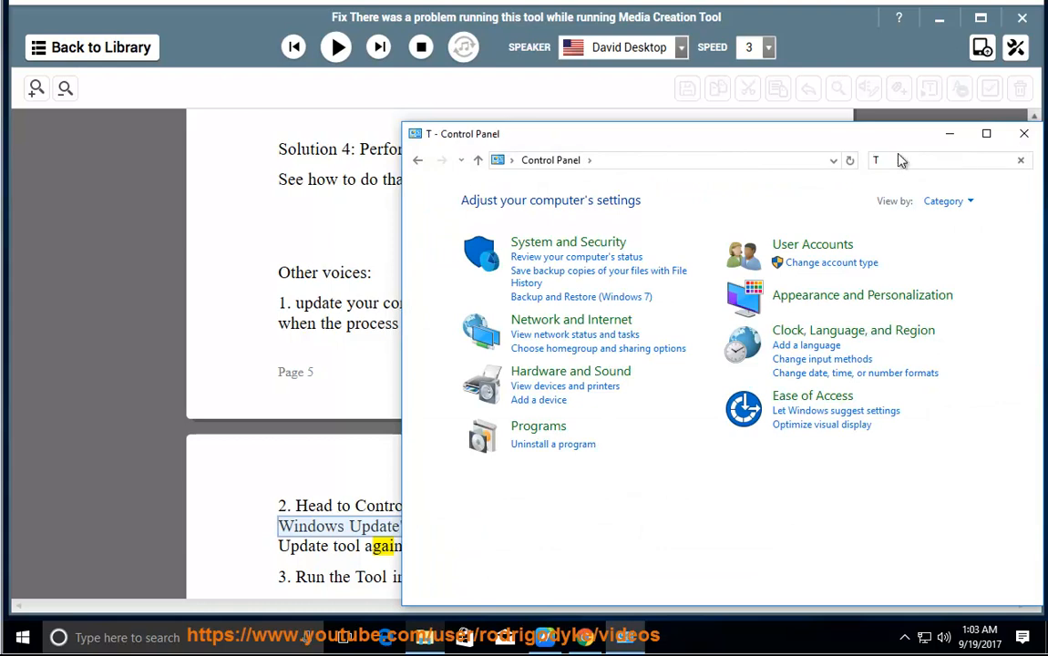
pyautogui.write('R')
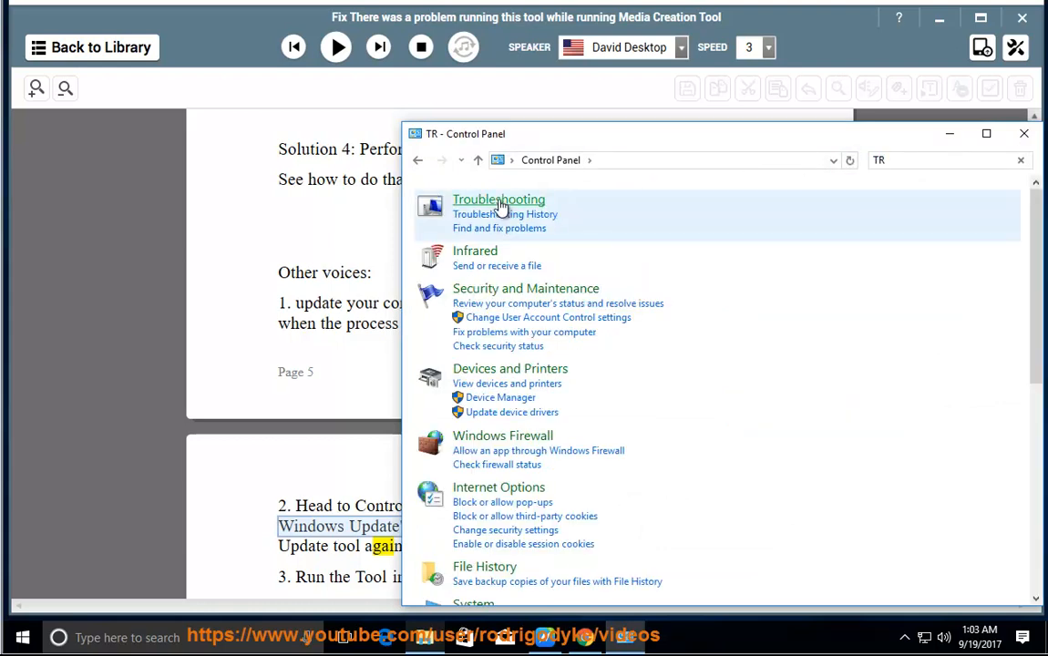
pyautogui.click(499, 199)
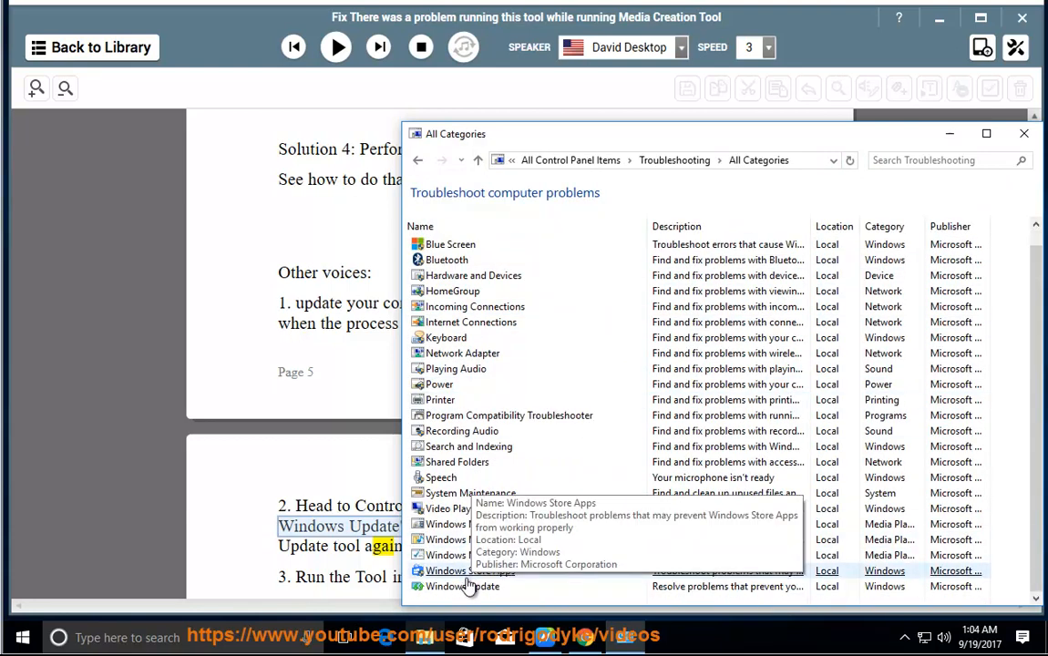
pyautogui.doubleClick(463, 587)
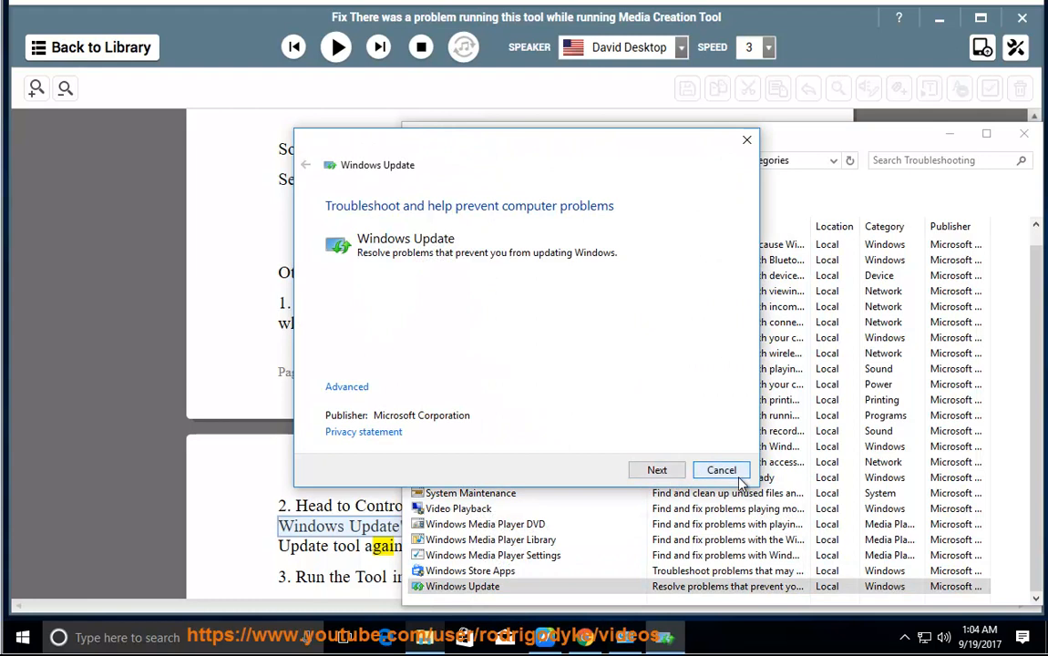
pyautogui.click(721, 471)
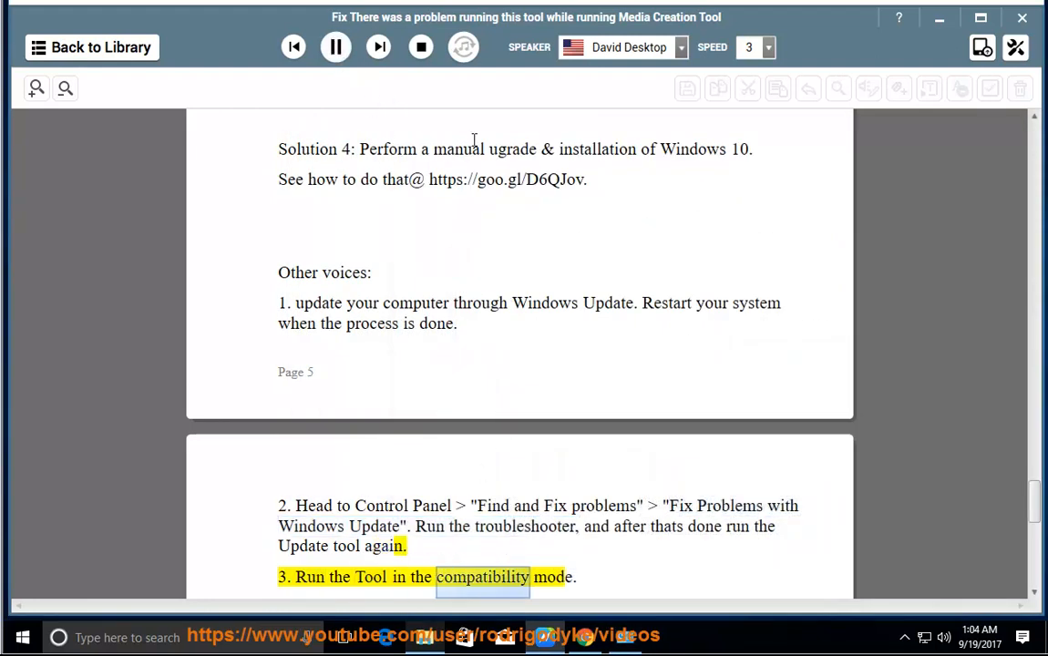
# Step: Keep narration playing through steps 3 and 4 on resuming installation media creation
pyautogui.scroll(-3)
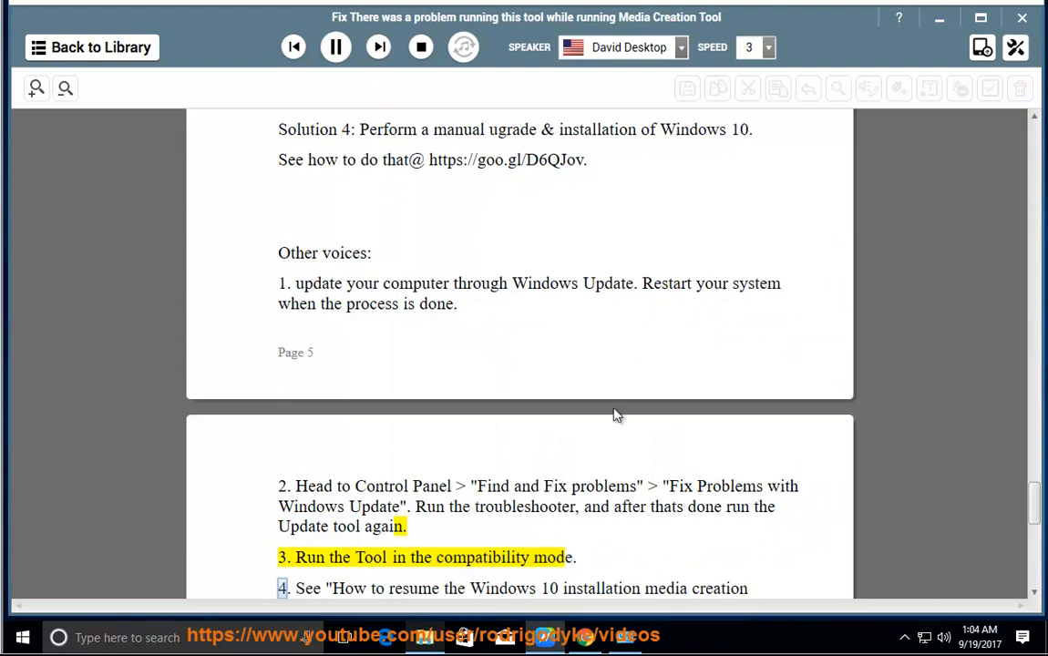
pyautogui.scroll(-3)
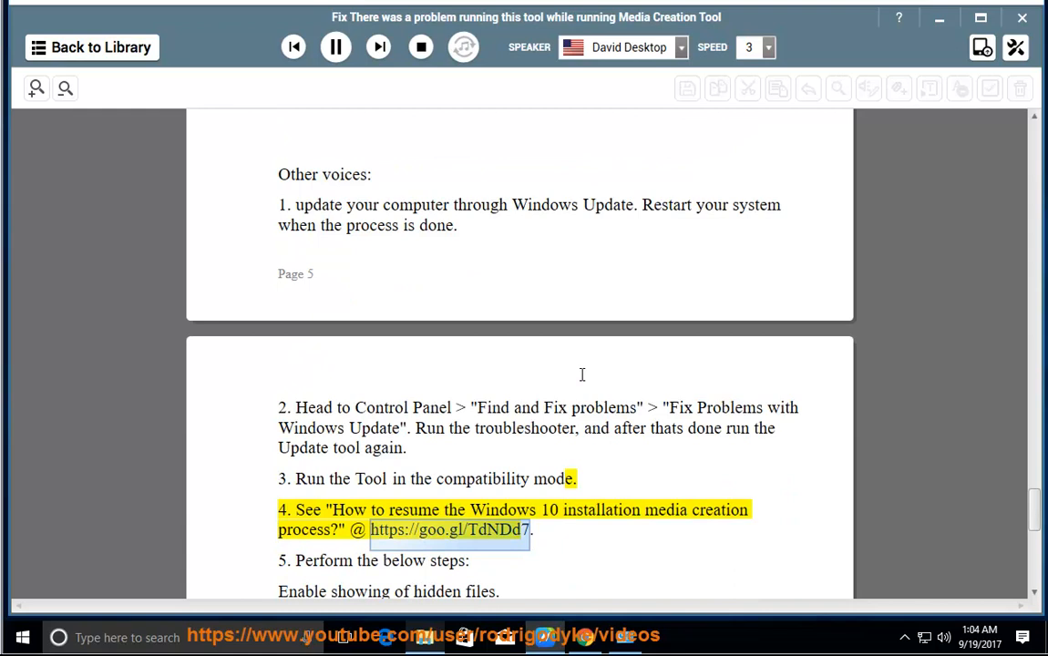
pyautogui.moveTo(577, 365)
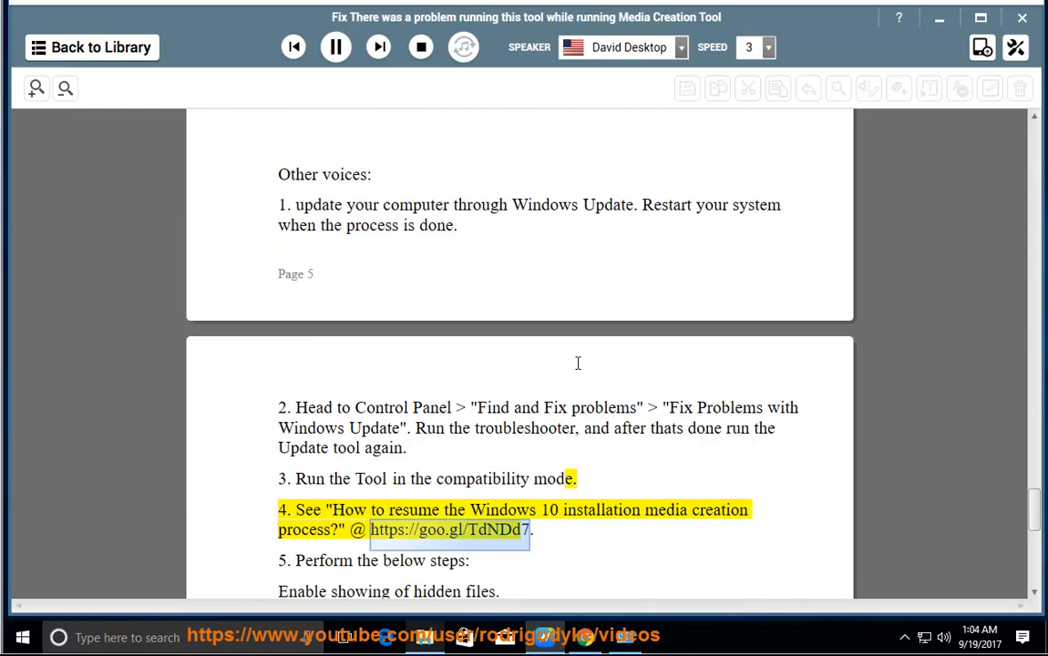